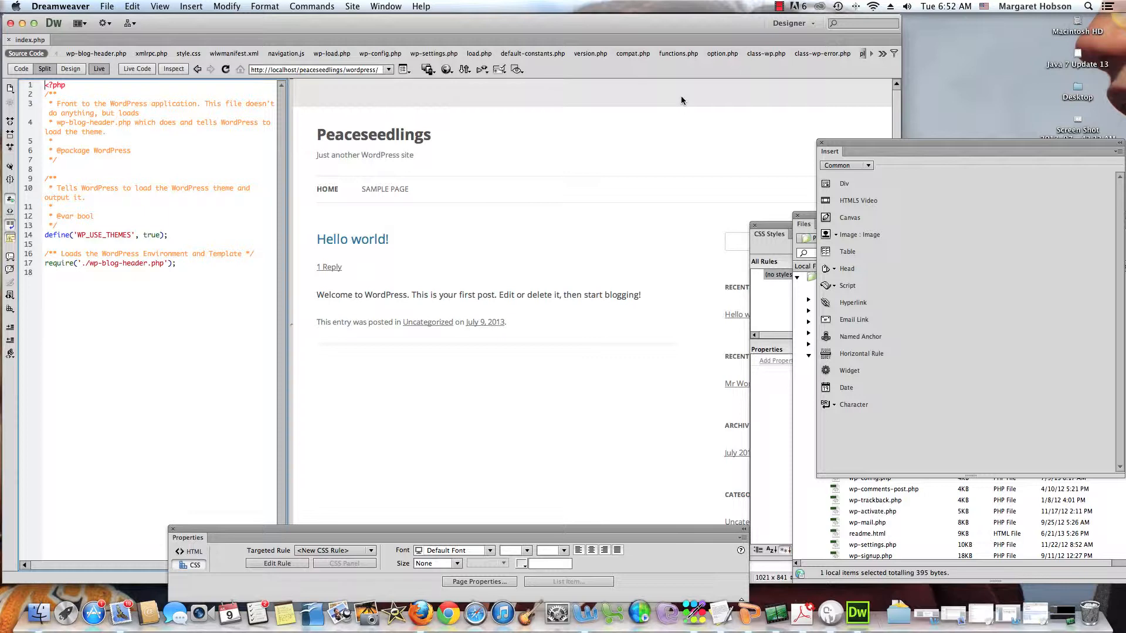
pyautogui.moveTo(20, 68)
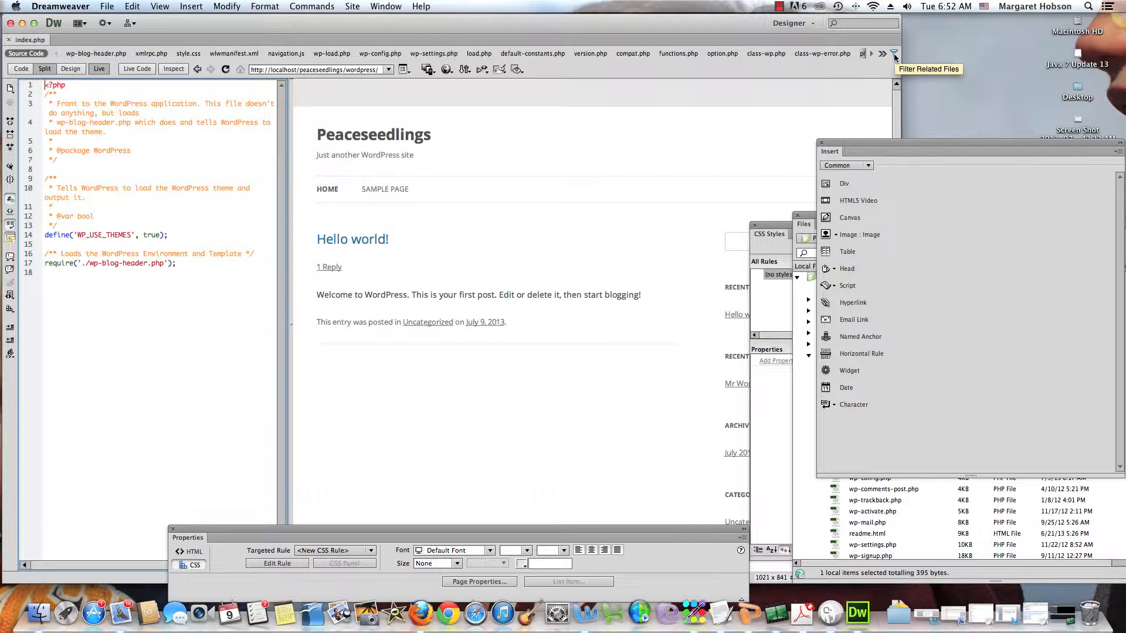
# Check the Related Files filter menu to see which file types are shown, then dismiss it.
pyautogui.click(894, 52)
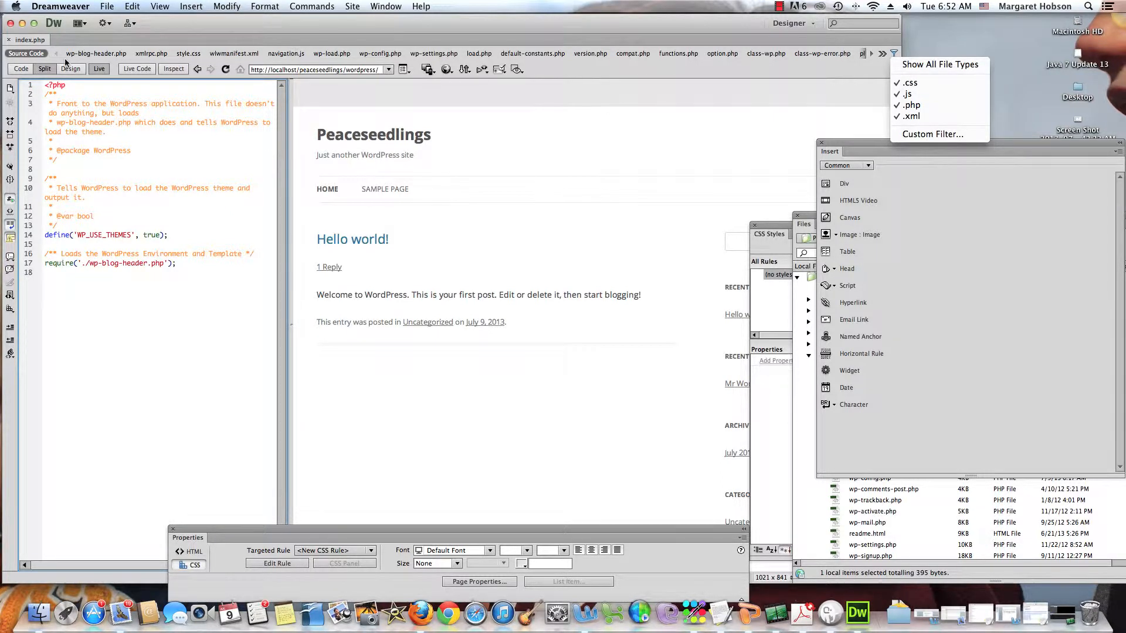
pyautogui.click(894, 53)
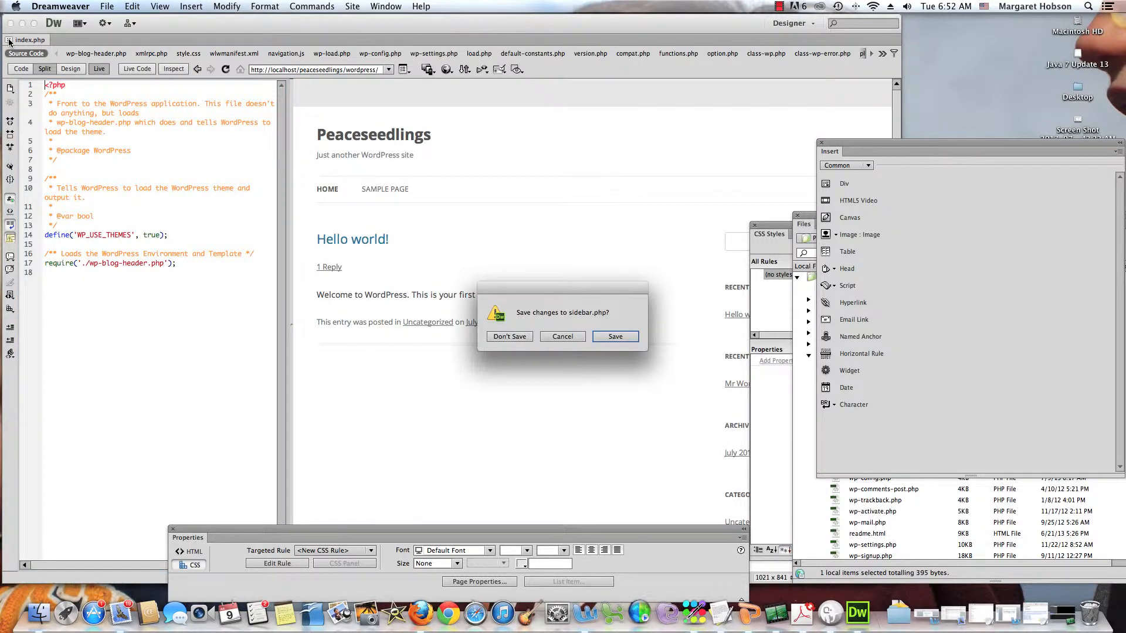
# Discard the unsaved sidebar.php changes and reopen index.php from the wordpress site folder.
pyautogui.click(509, 337)
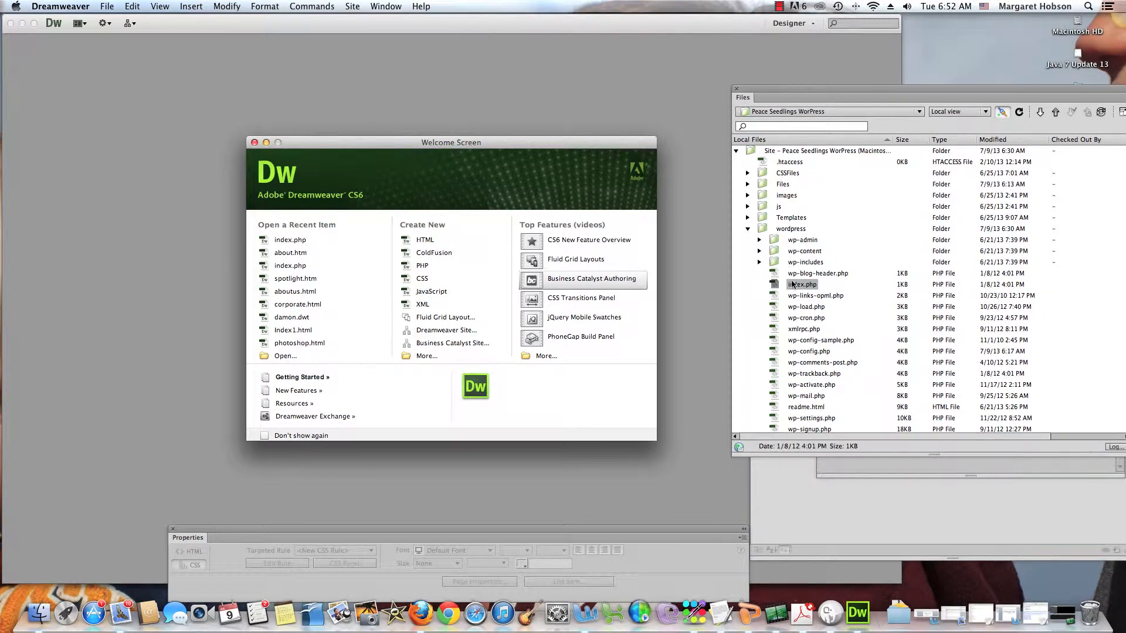
pyautogui.doubleClick(801, 284)
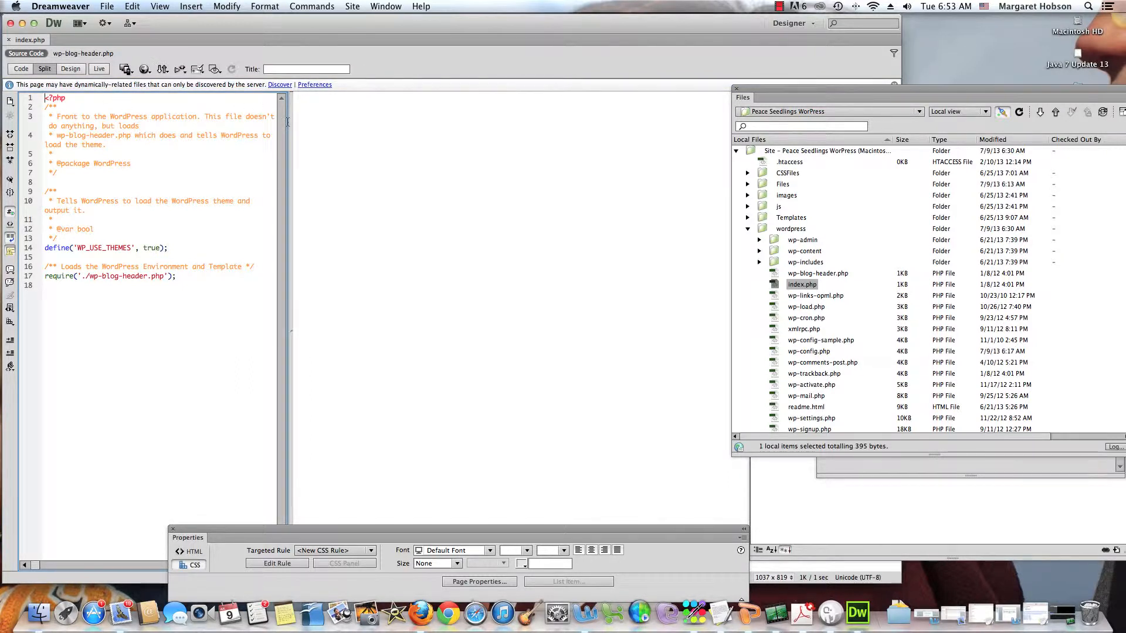
# Render index.php as the live Peaceseedlings page and look down its related files and content.
pyautogui.click(99, 69)
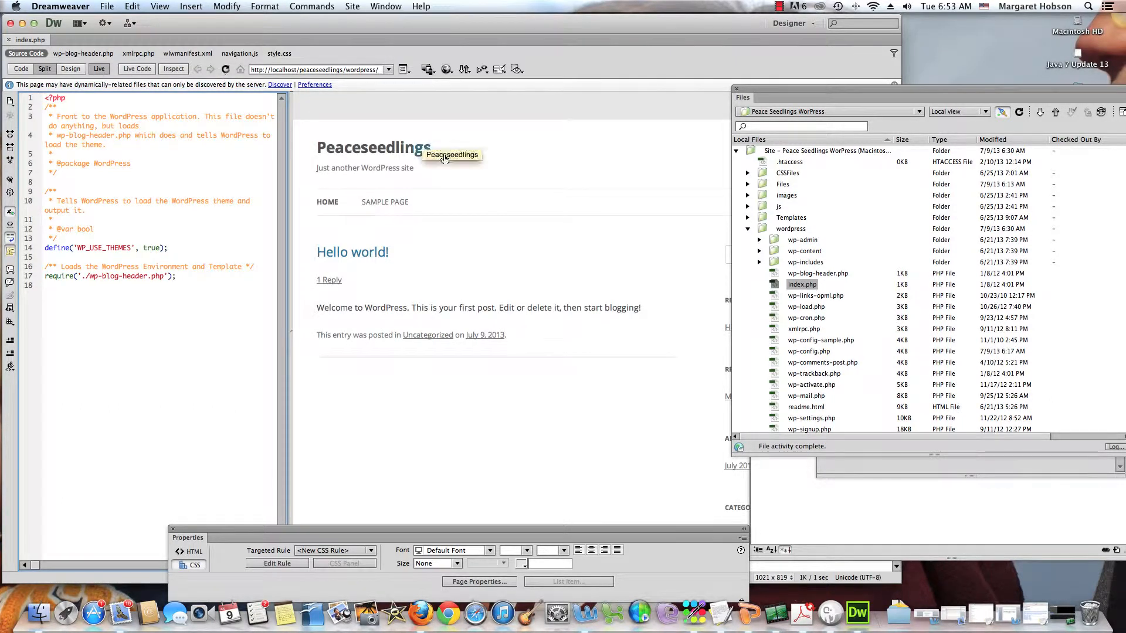
pyautogui.moveTo(443, 222)
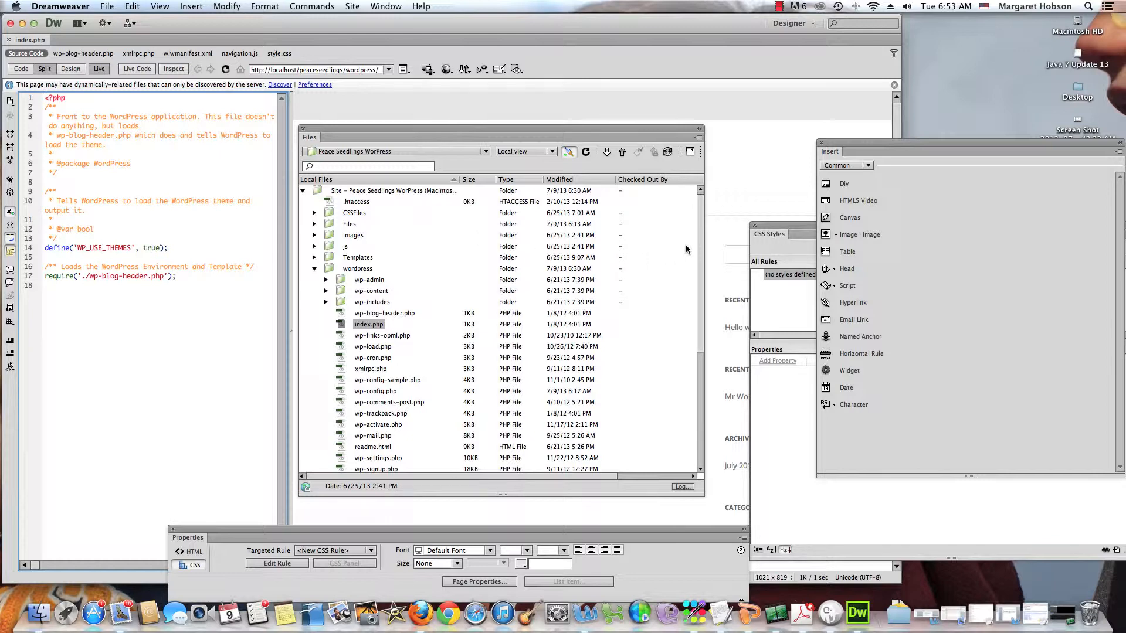
pyautogui.scroll(-3)
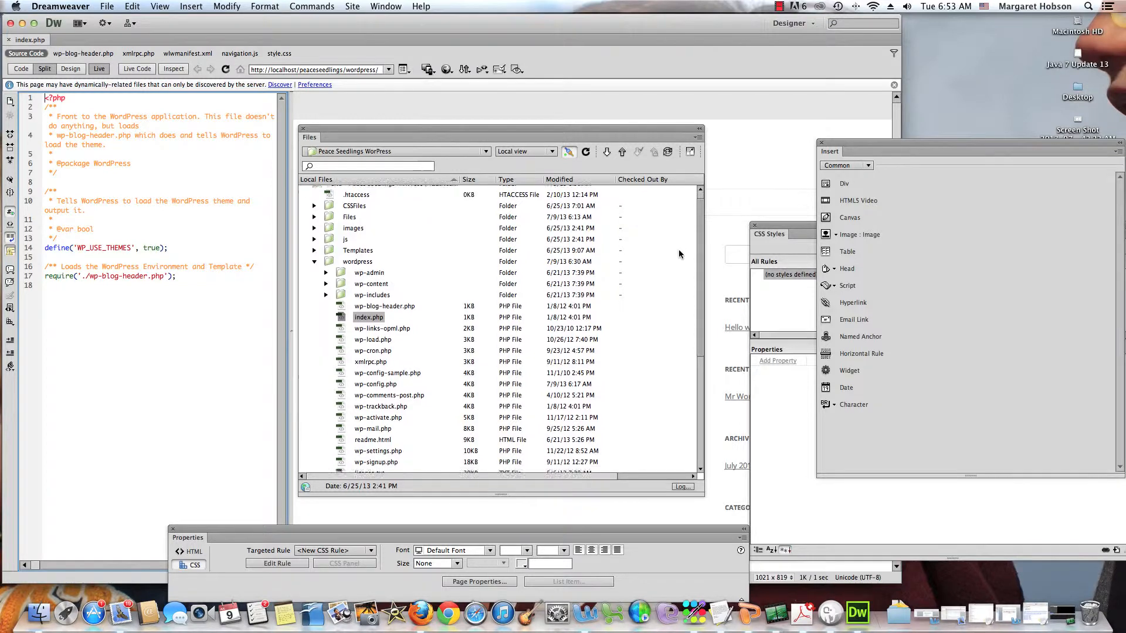
pyautogui.scroll(-3)
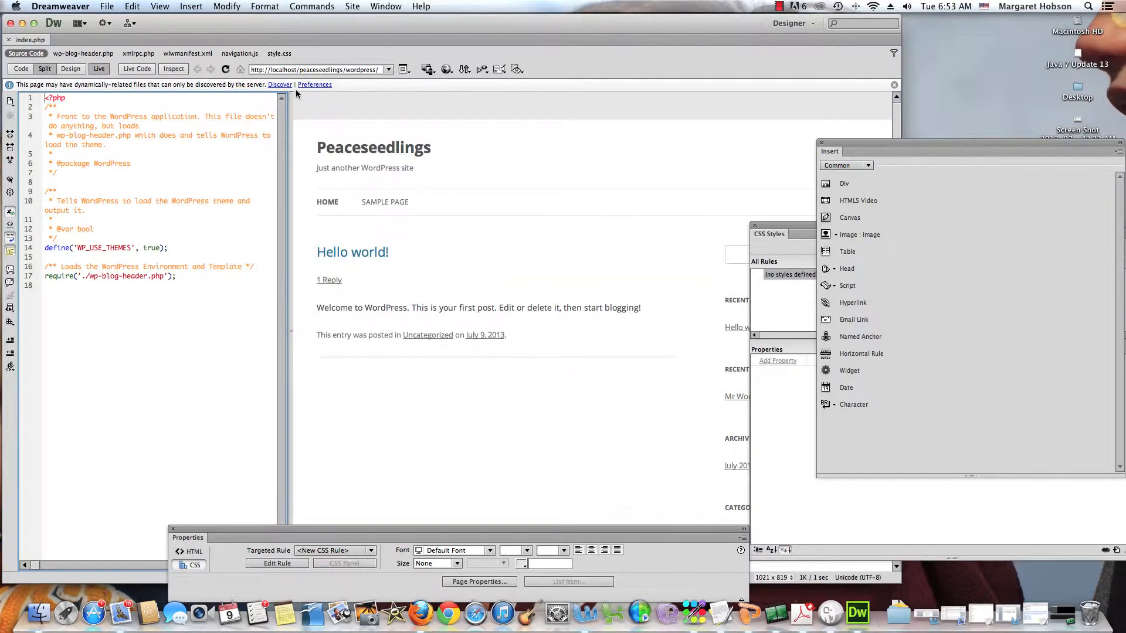
pyautogui.moveTo(141, 91)
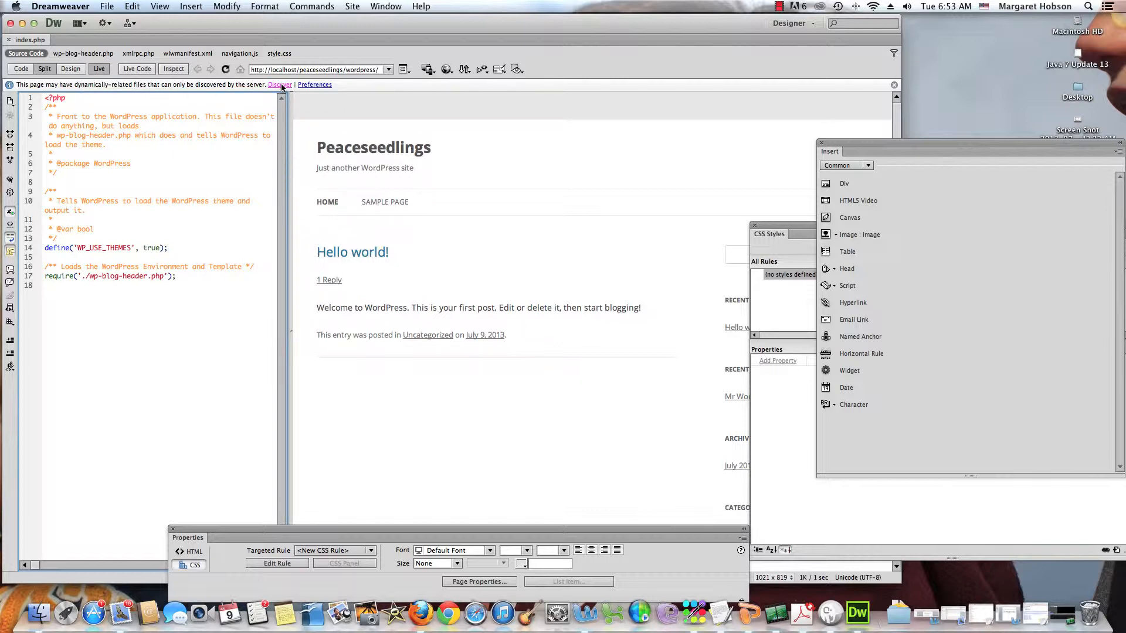
# Discover the dynamically-related files, allowing scripts, and review the full list of WordPress PHP includes.
pyautogui.click(280, 84)
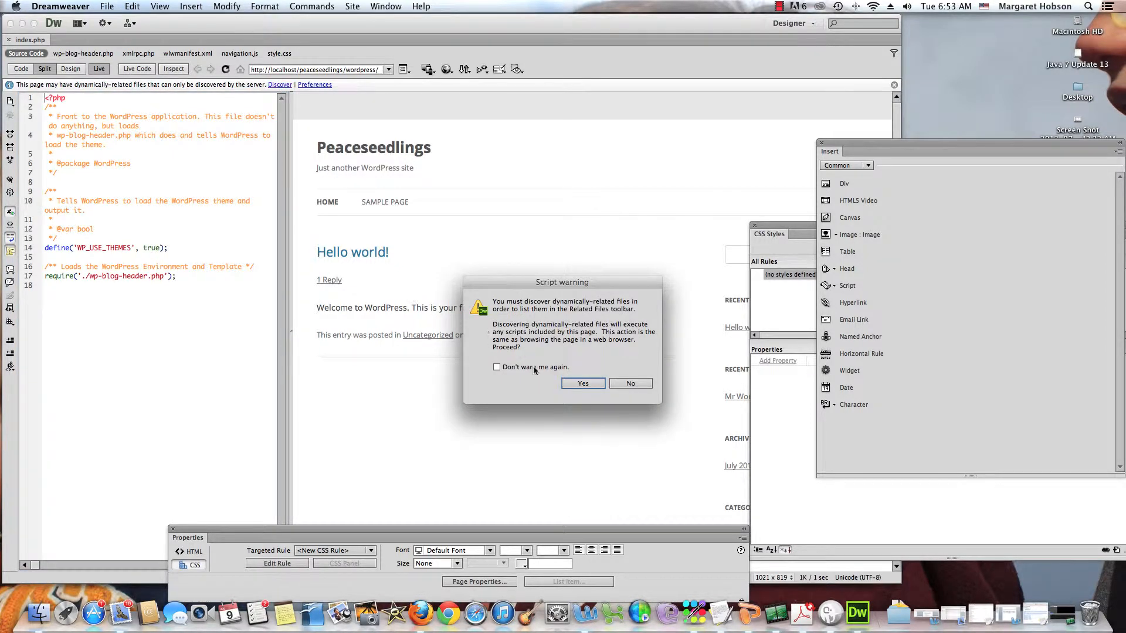
pyautogui.click(582, 383)
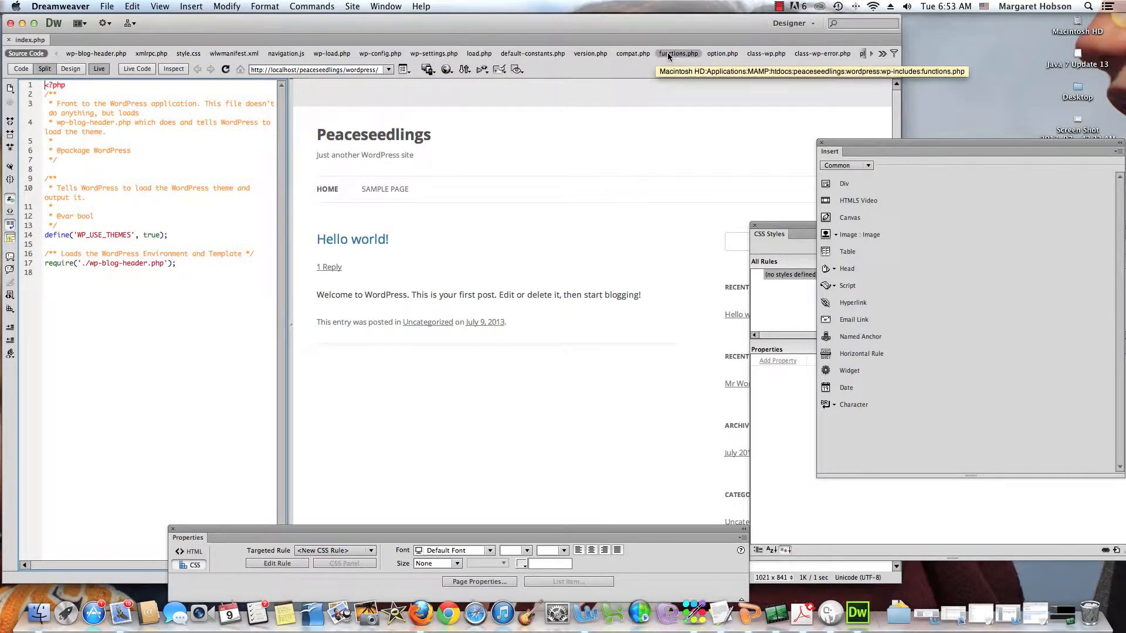
pyautogui.moveTo(380, 53)
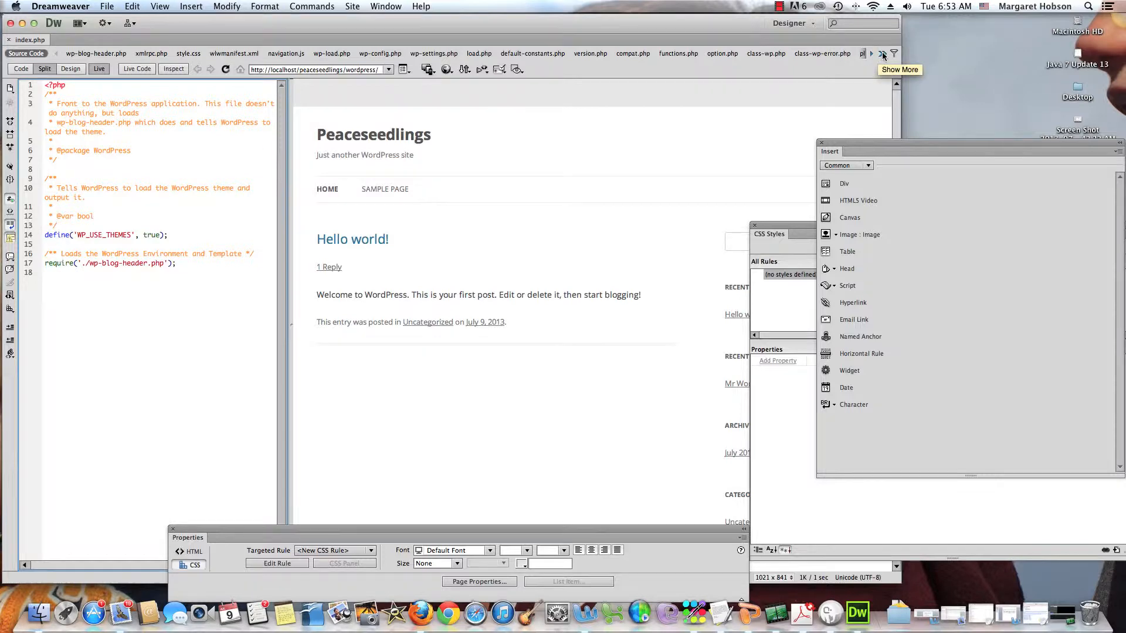
pyautogui.click(882, 54)
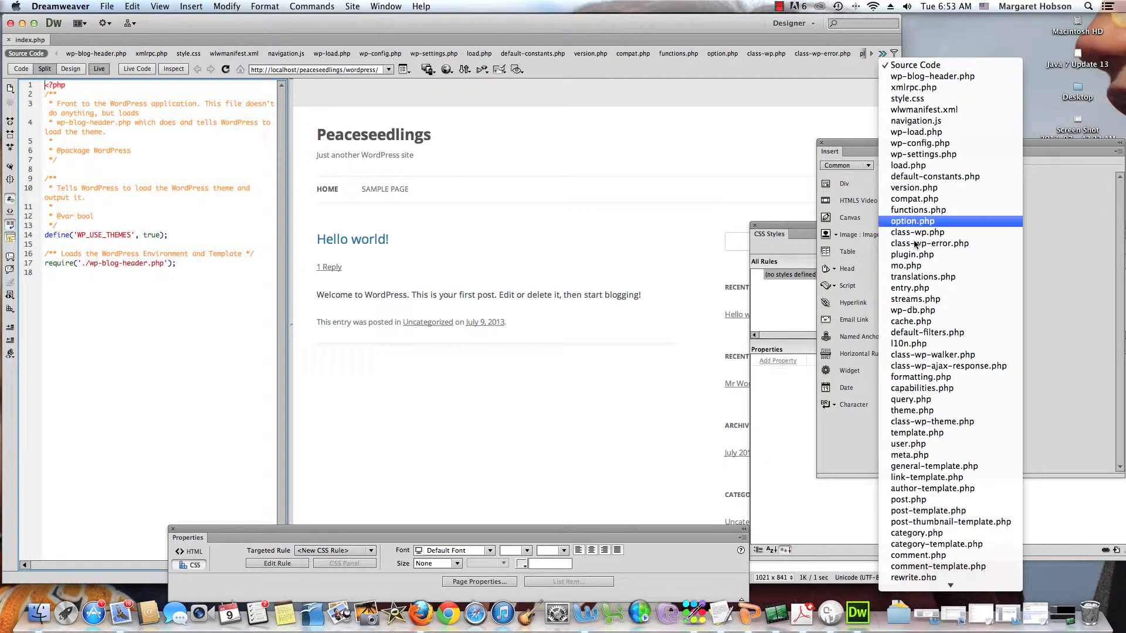
pyautogui.scroll(-3)
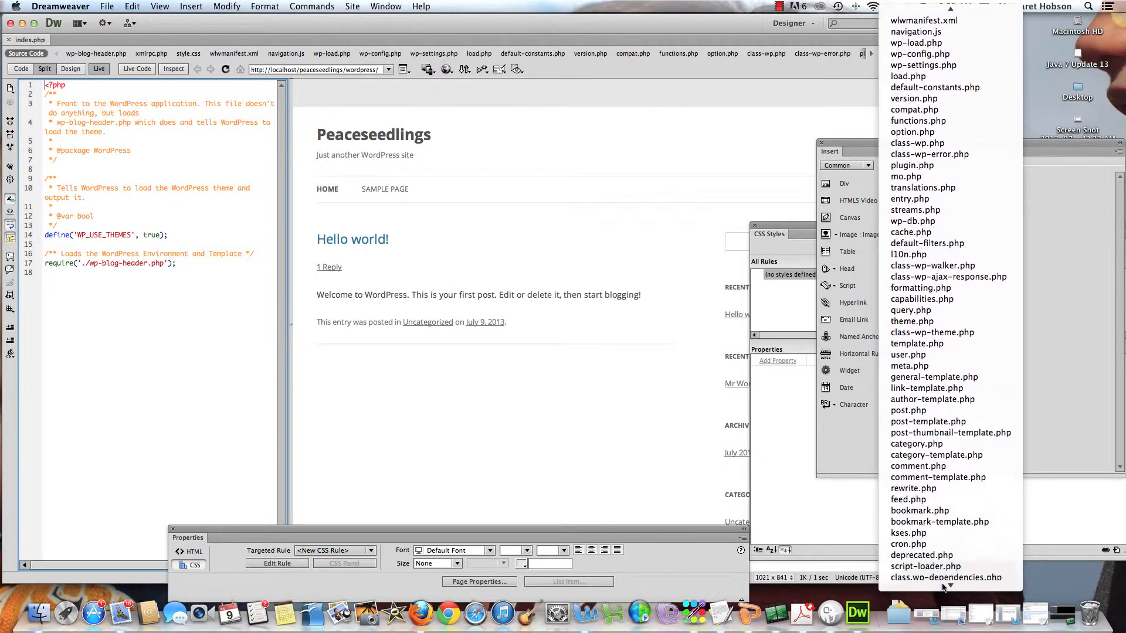
pyautogui.scroll(-3)
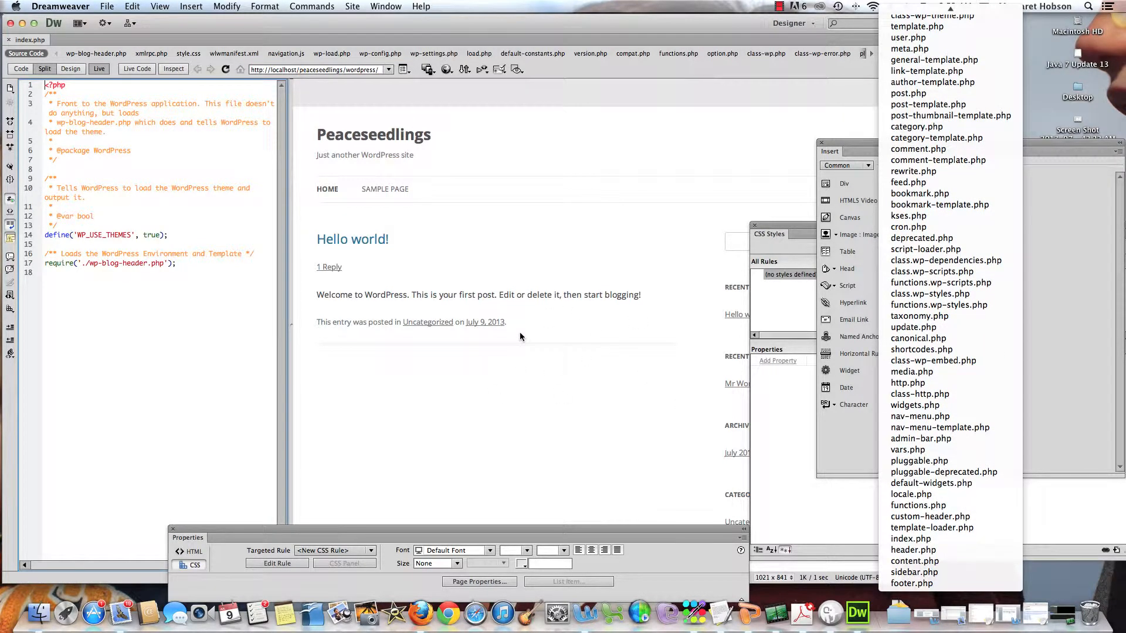
pyautogui.moveTo(614, 167)
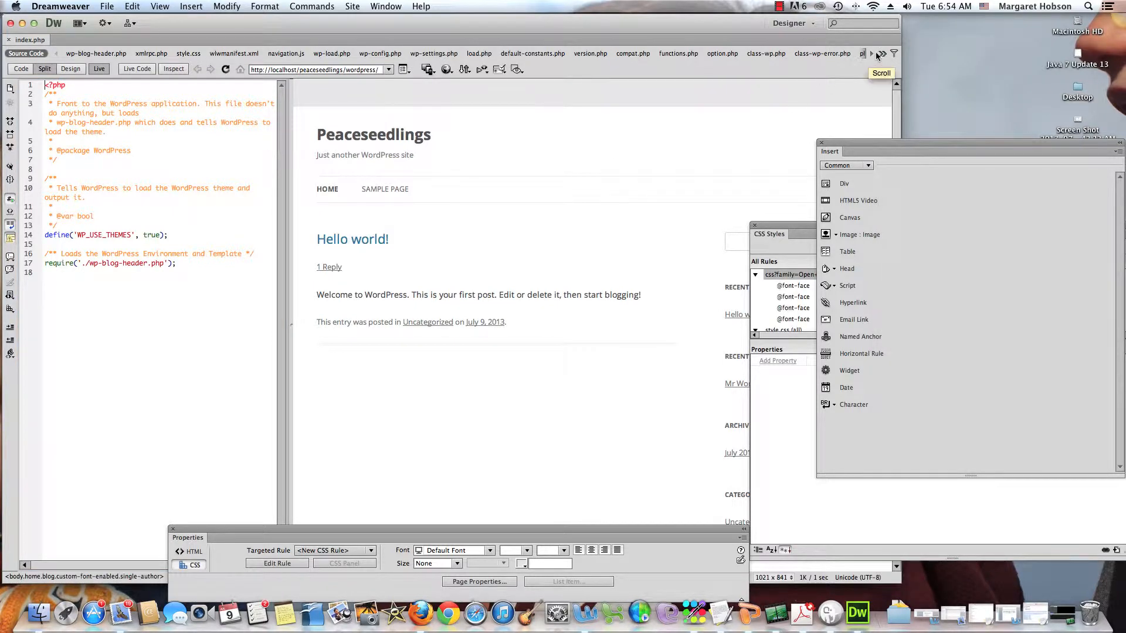
# Filter the related files to .css only, hiding .js and .php, and select style.css.
pyautogui.click(894, 54)
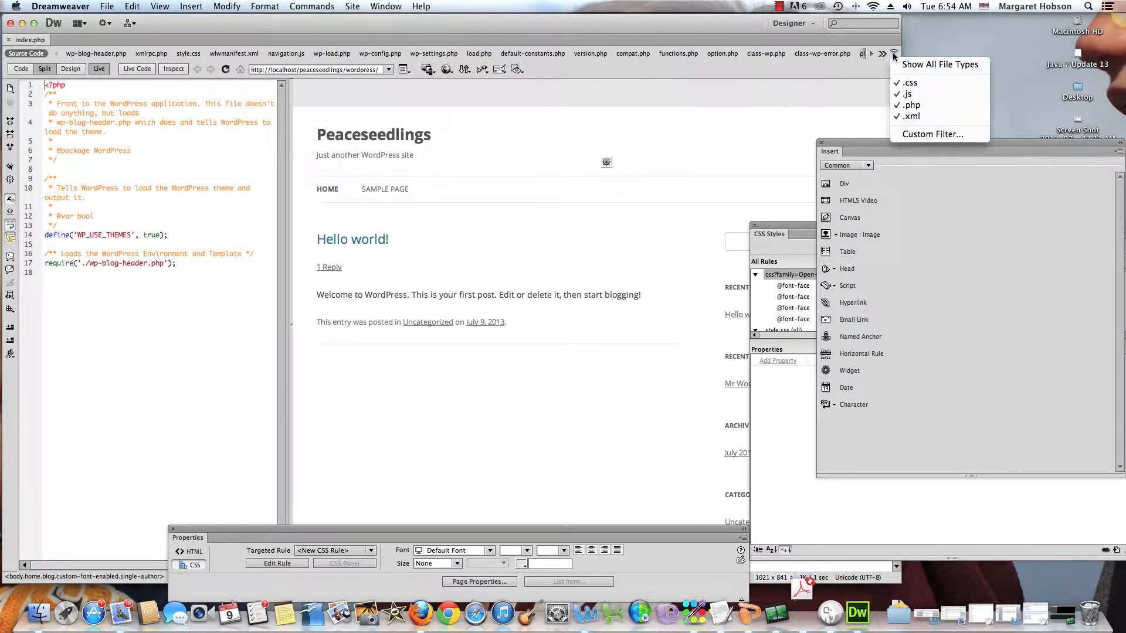
pyautogui.click(895, 54)
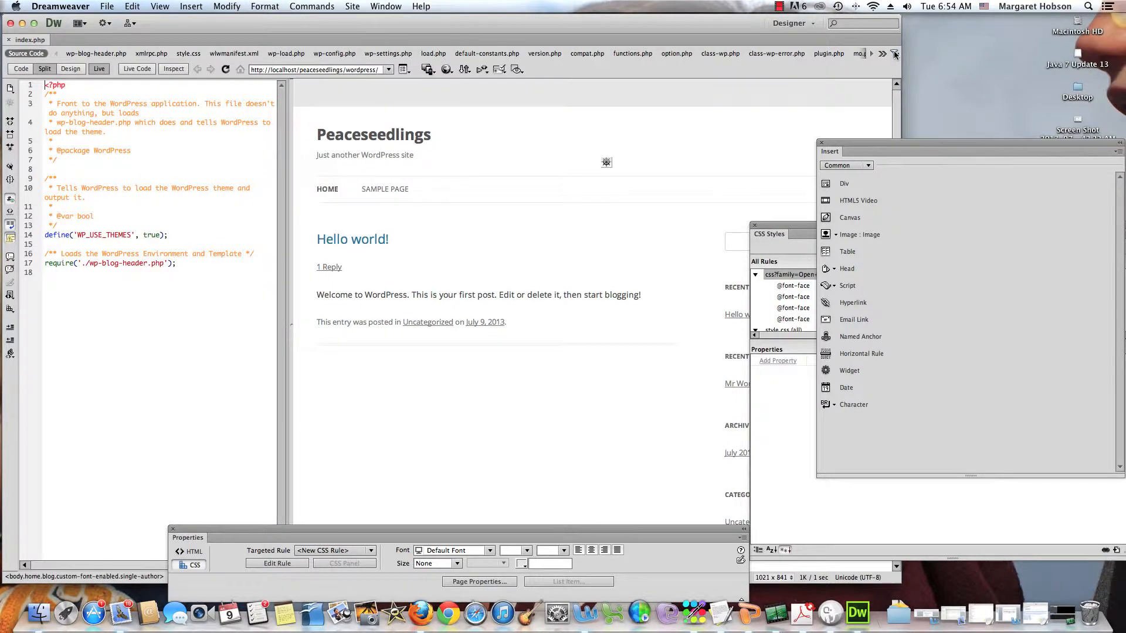
pyautogui.click(895, 54)
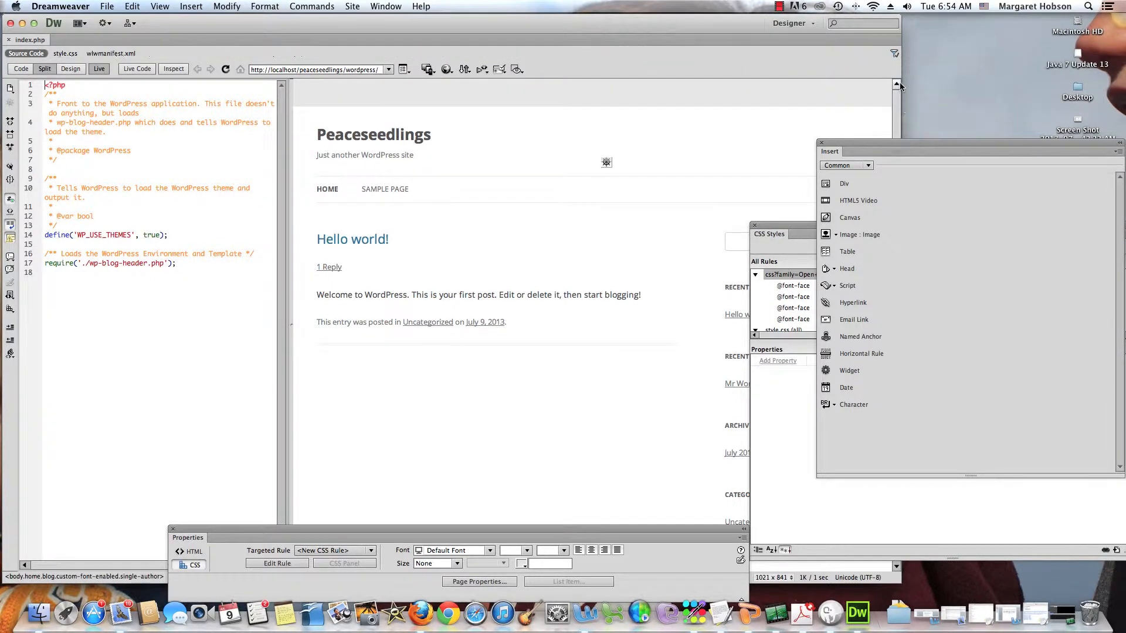
pyautogui.click(894, 53)
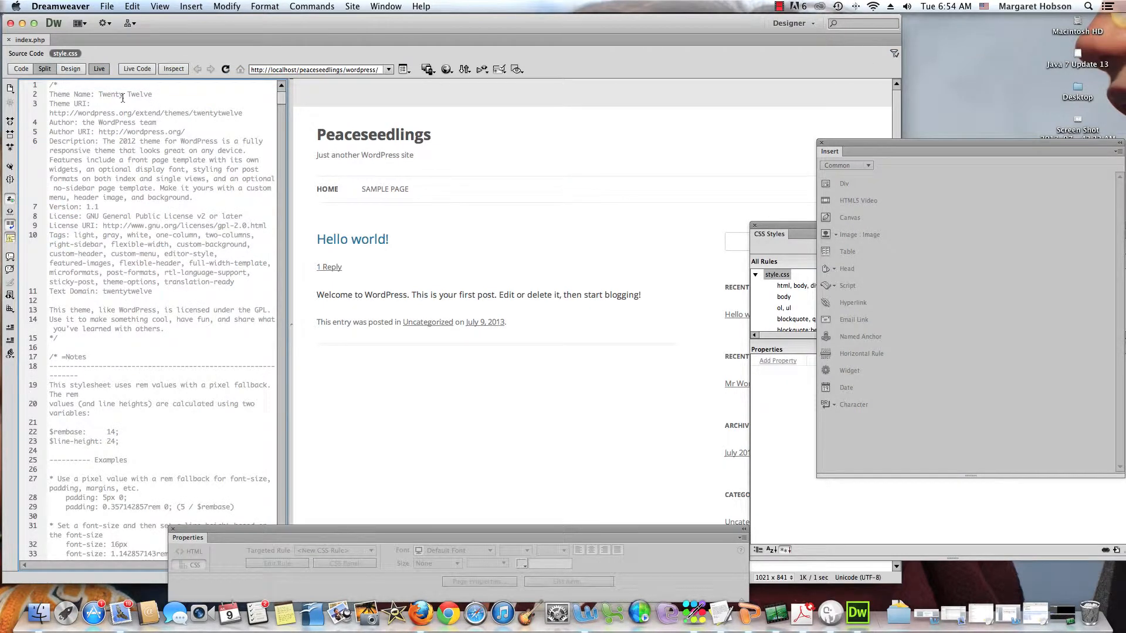
# Show the Twenty Twelve style.css code full-width in Code view and read through it.
pyautogui.click(20, 68)
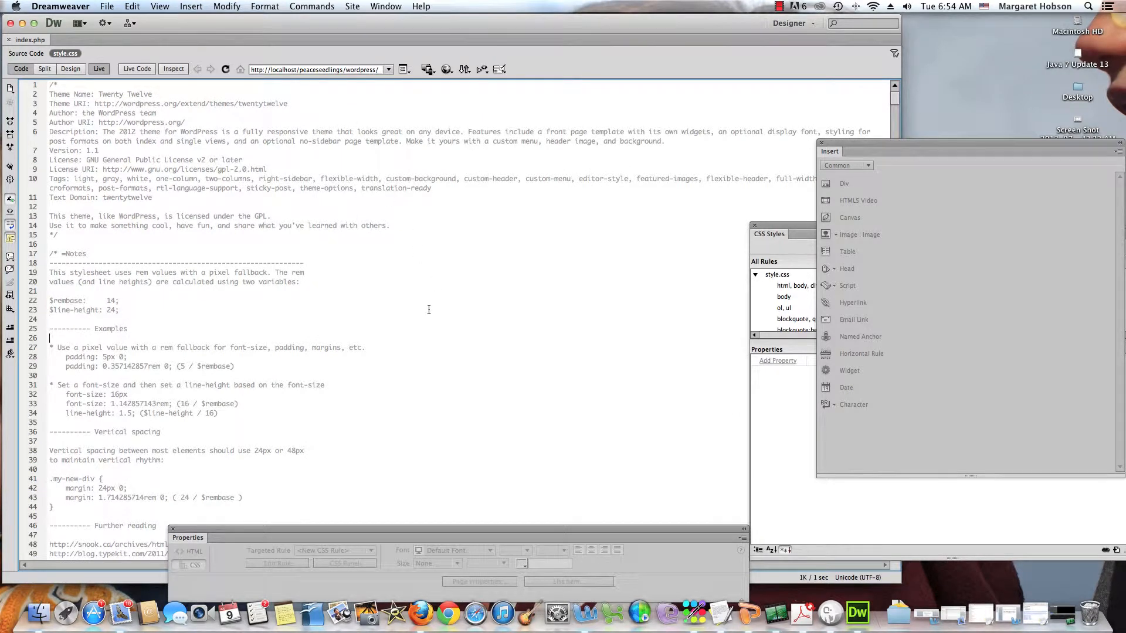
pyautogui.scroll(-3)
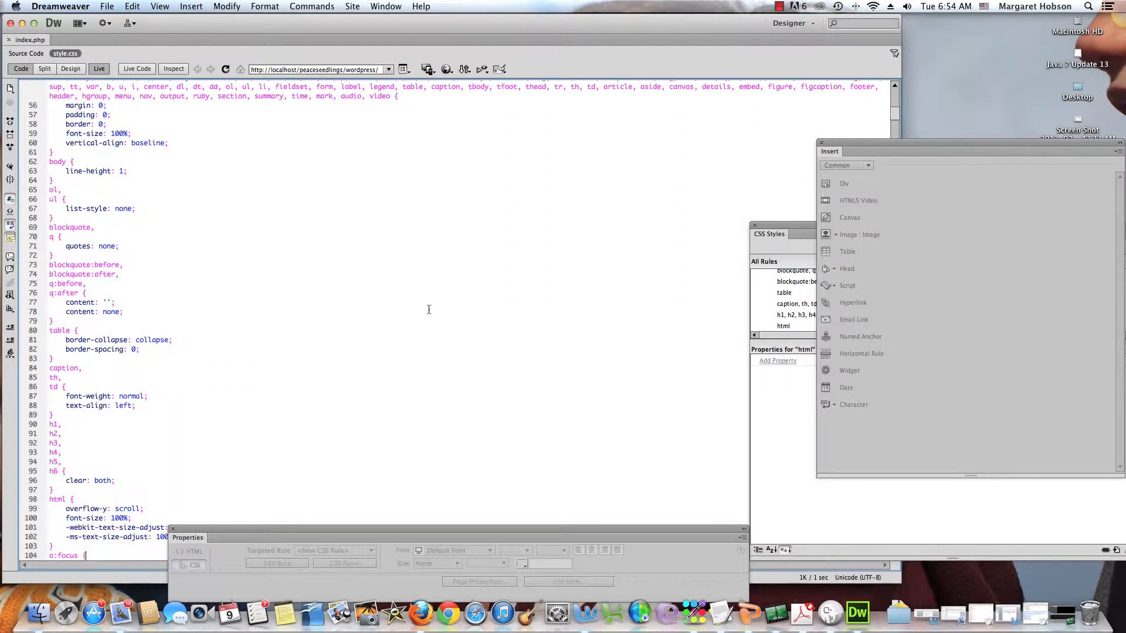
pyautogui.scroll(-3)
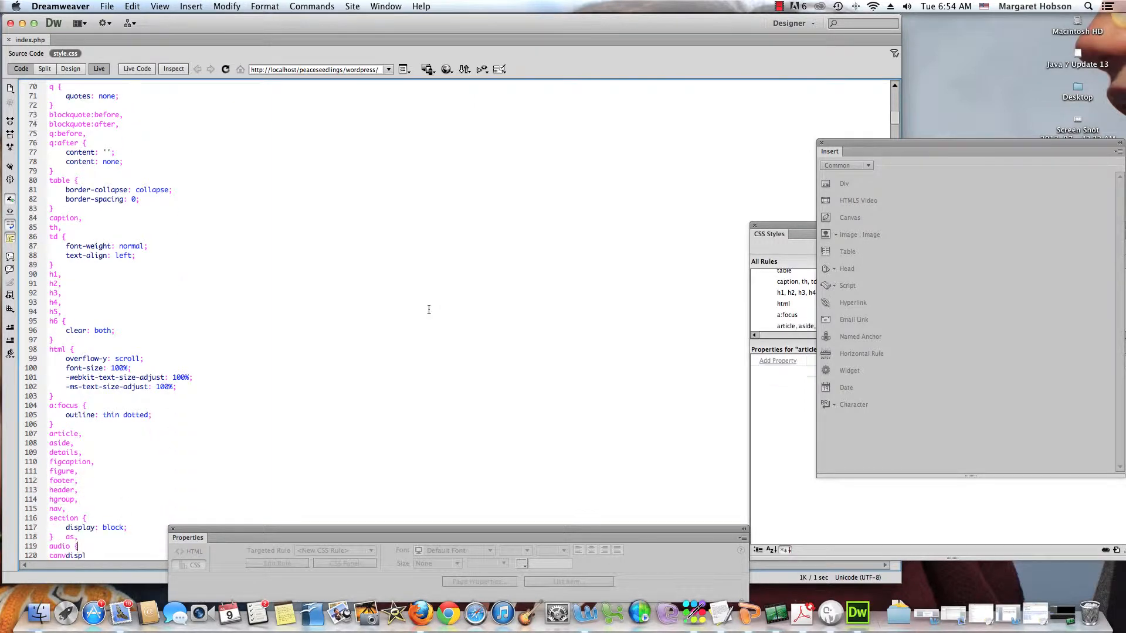
pyautogui.scroll(-3)
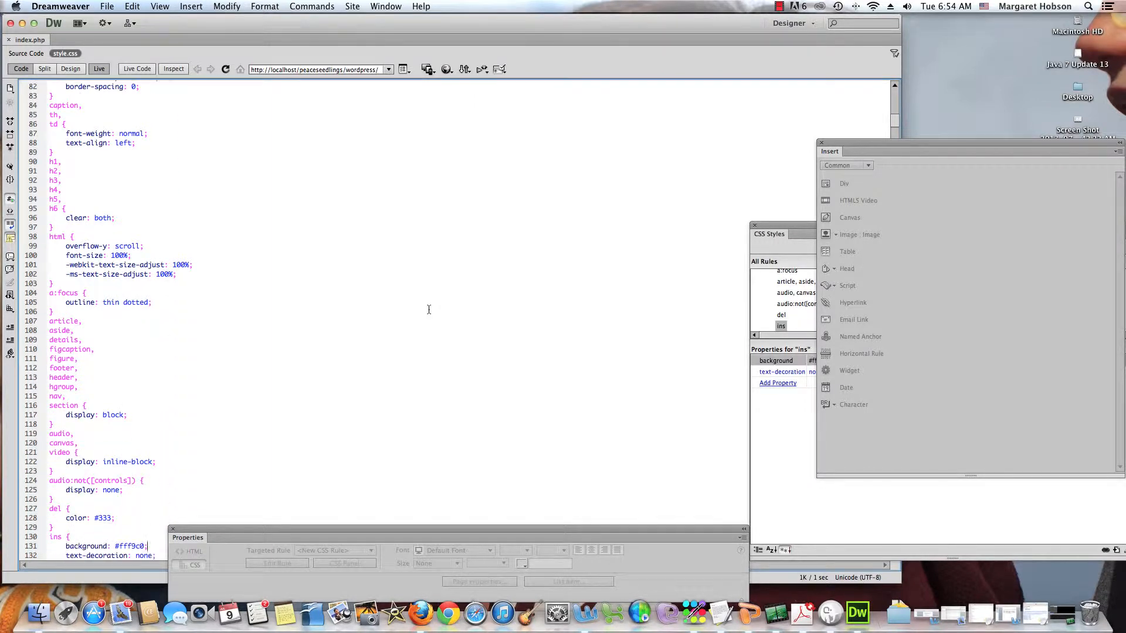
pyautogui.scroll(-3)
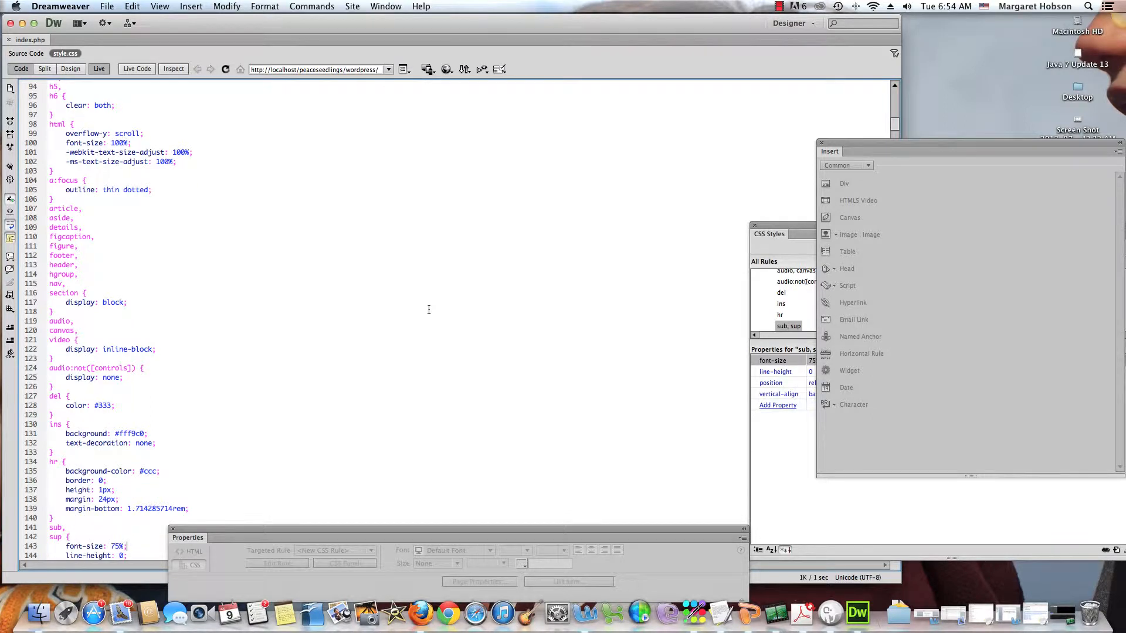
pyautogui.moveTo(930, 97)
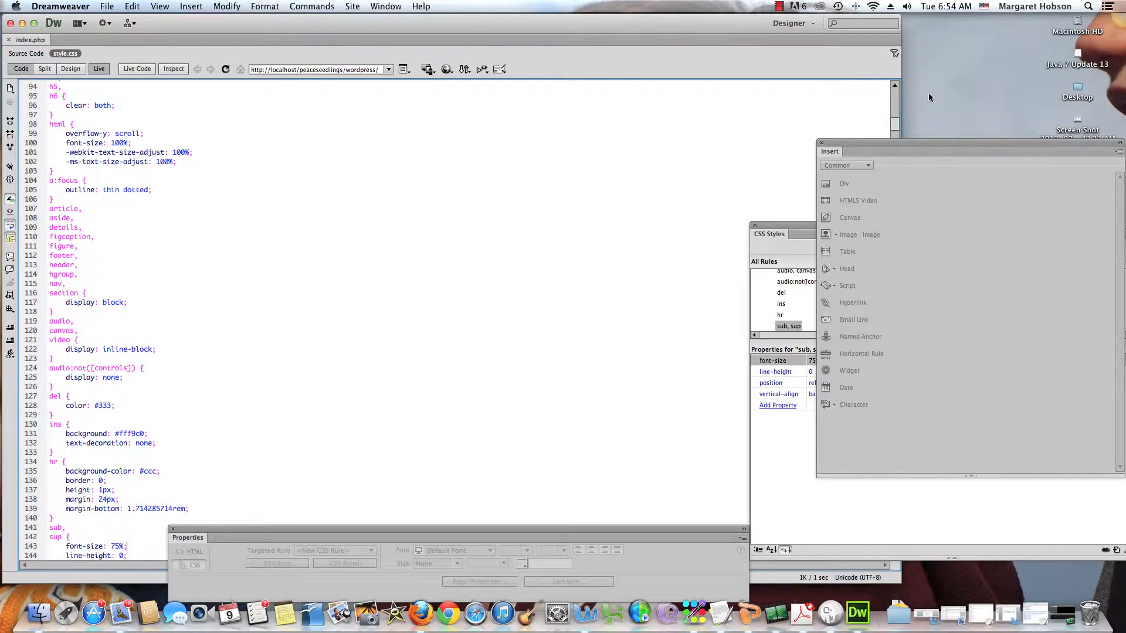
# Re-include .js and .php files in the Related Files filter, restoring the full list.
pyautogui.click(894, 53)
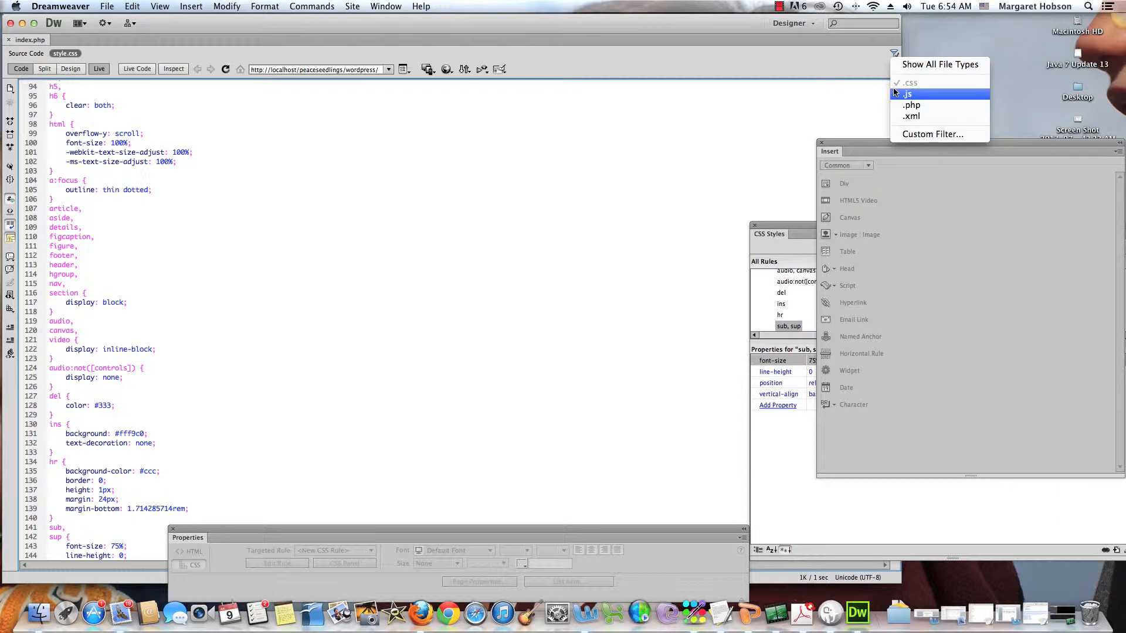
pyautogui.click(907, 94)
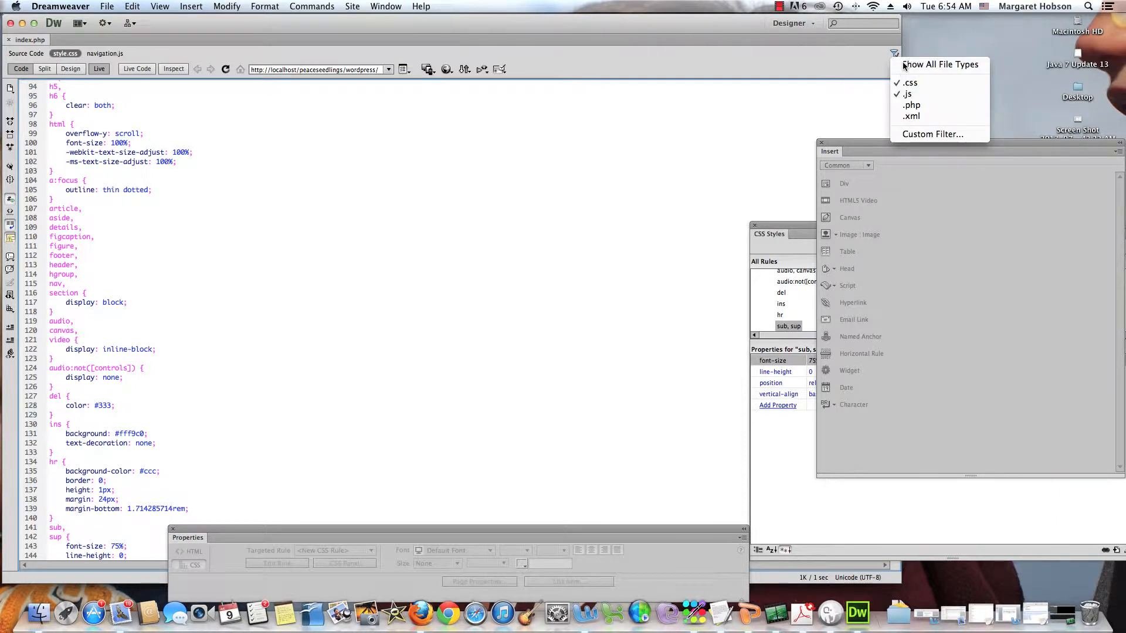
pyautogui.click(939, 64)
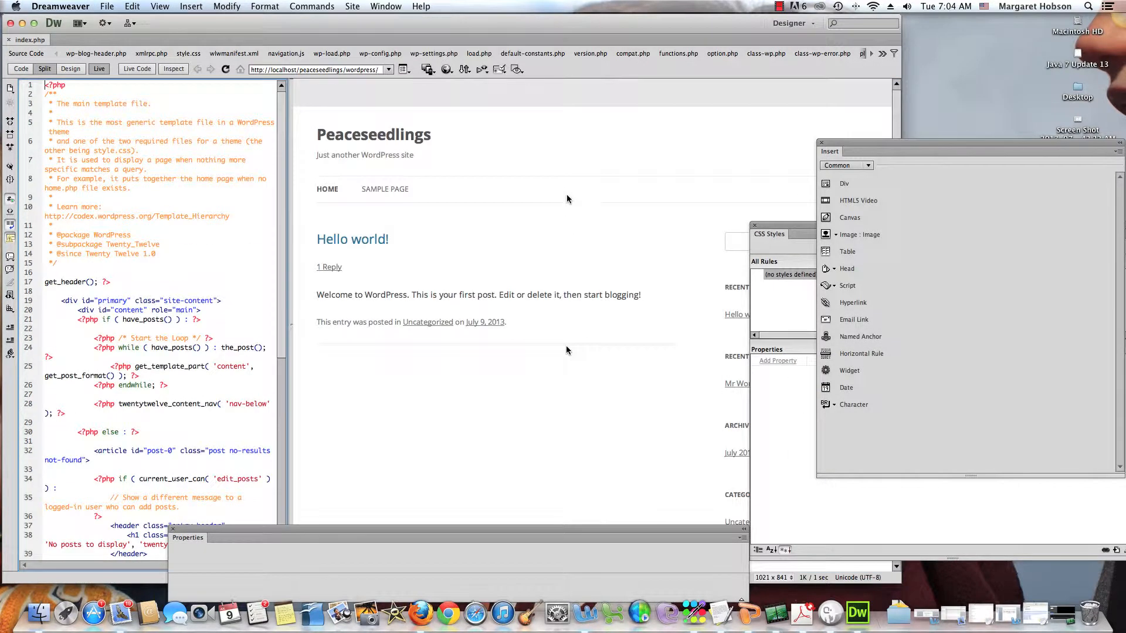
pyautogui.click(894, 53)
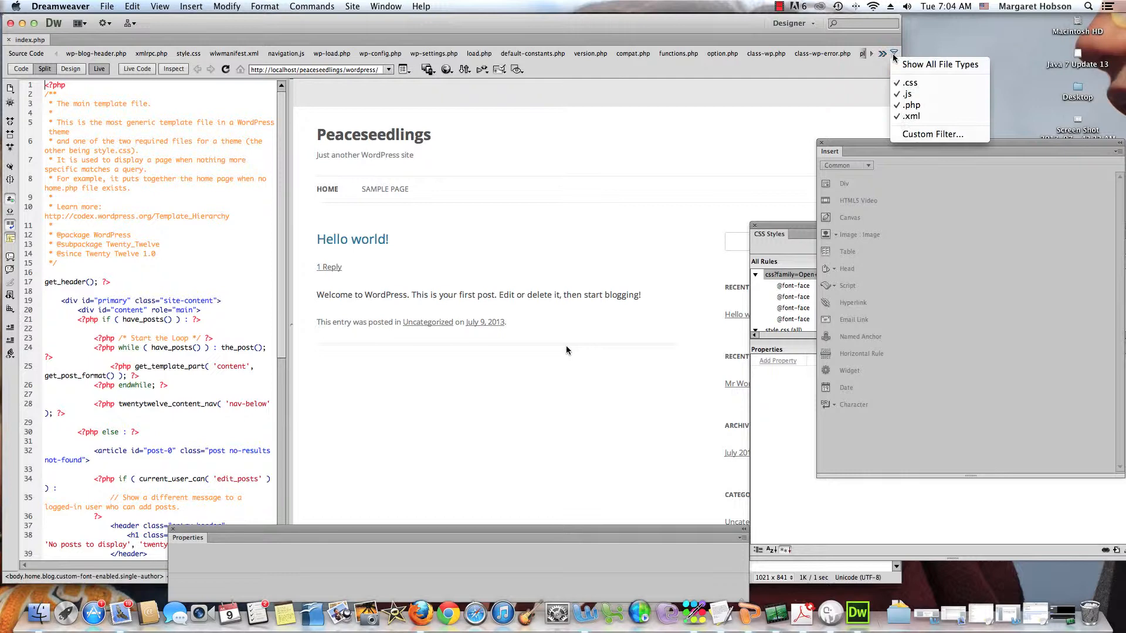
# Apply a custom related-files filter of index.php:footer.php:header.php.
pyautogui.click(932, 134)
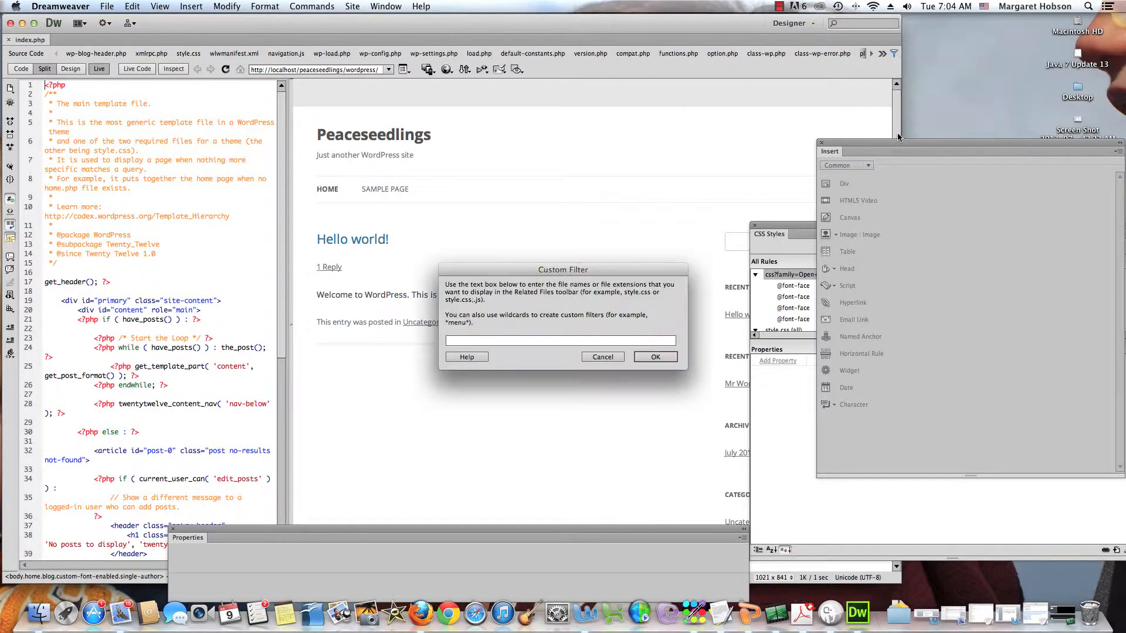
pyautogui.click(559, 340)
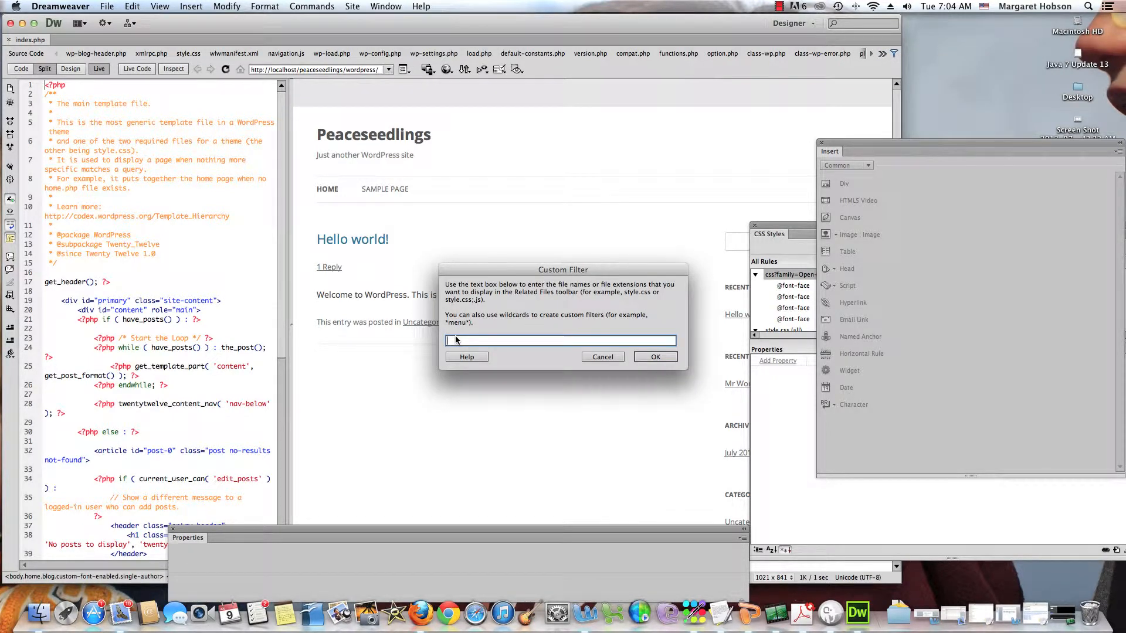
pyautogui.write('index.php')
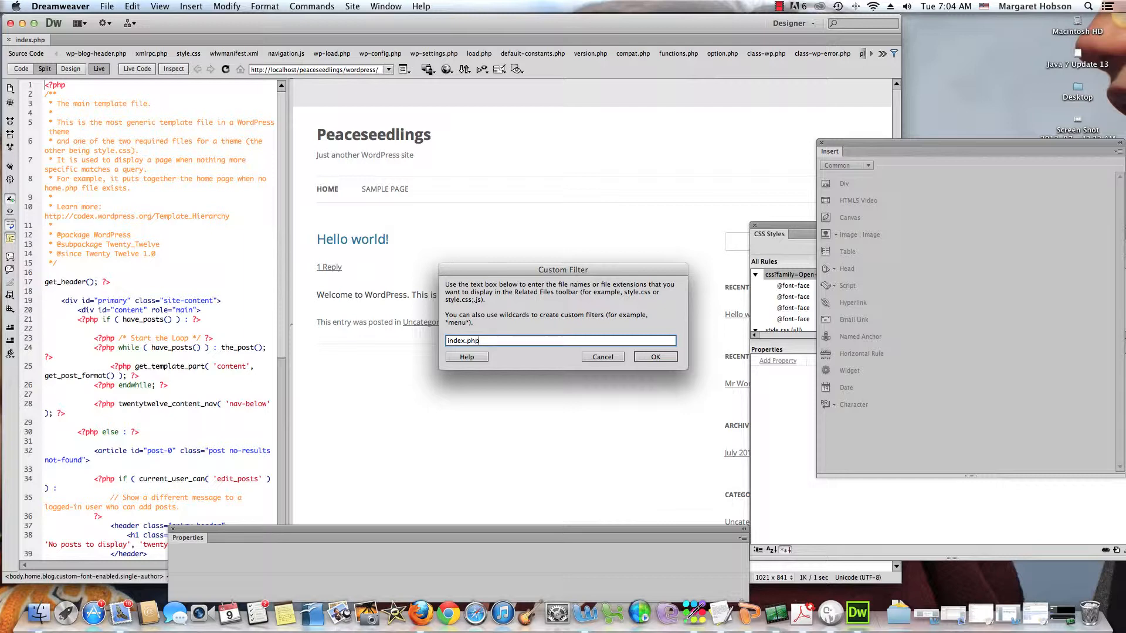
pyautogui.write('.')
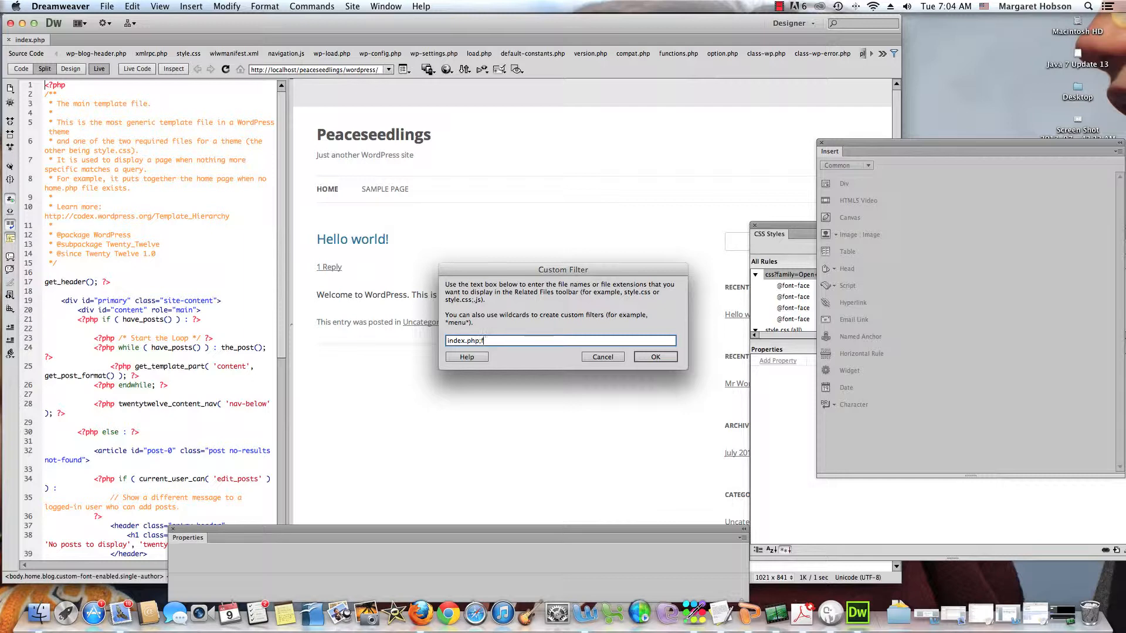
pyautogui.write('ooter.php;')
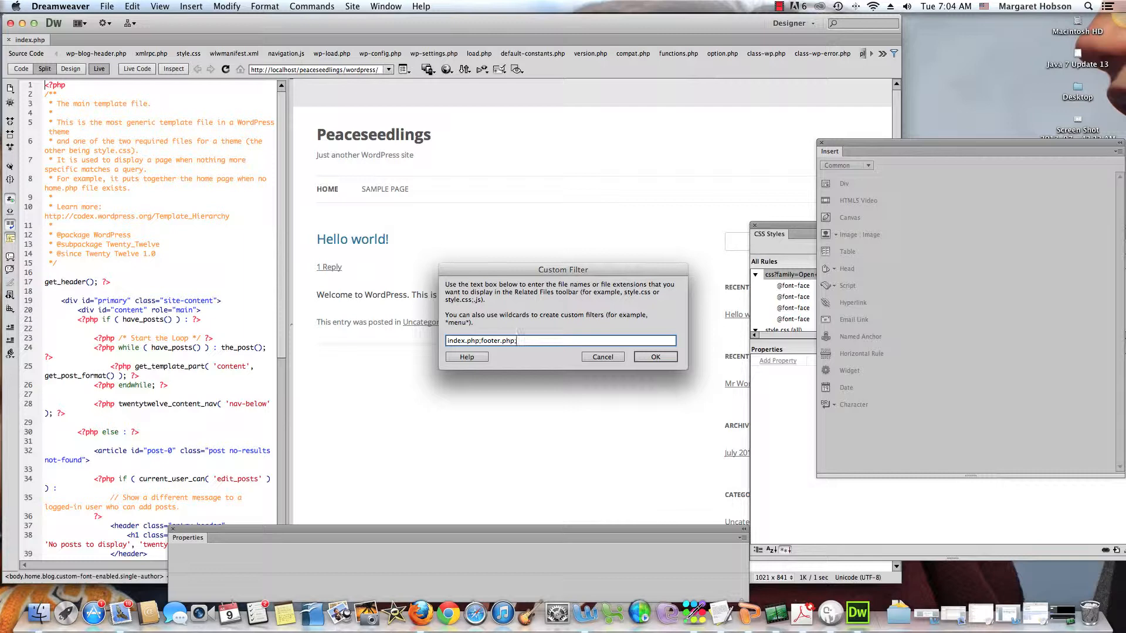
pyautogui.write('header.php')
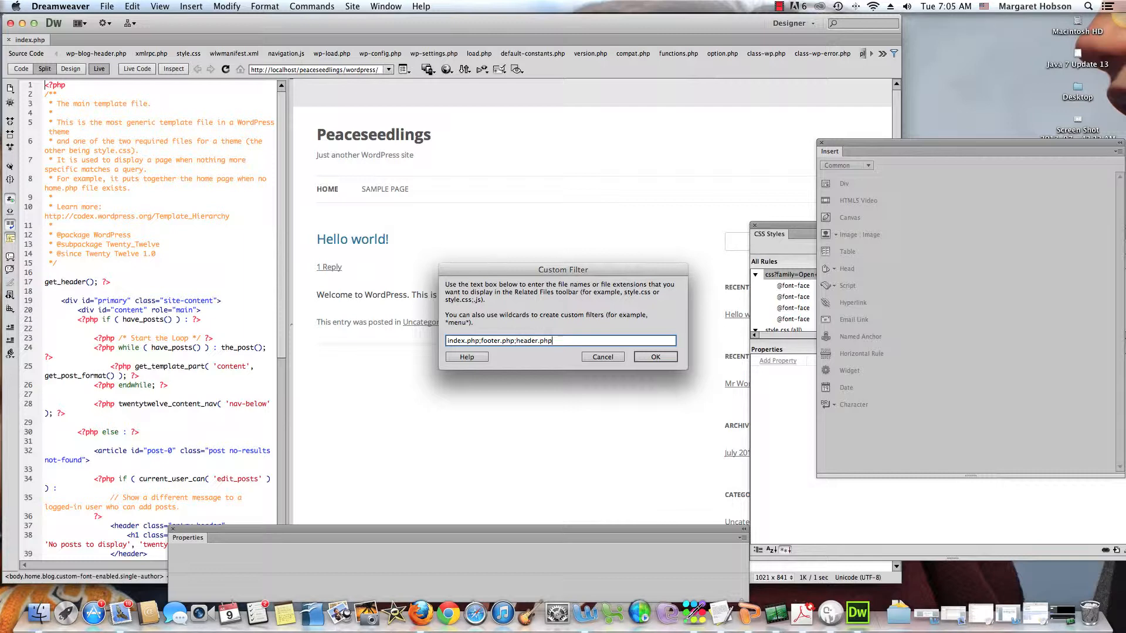
pyautogui.click(654, 356)
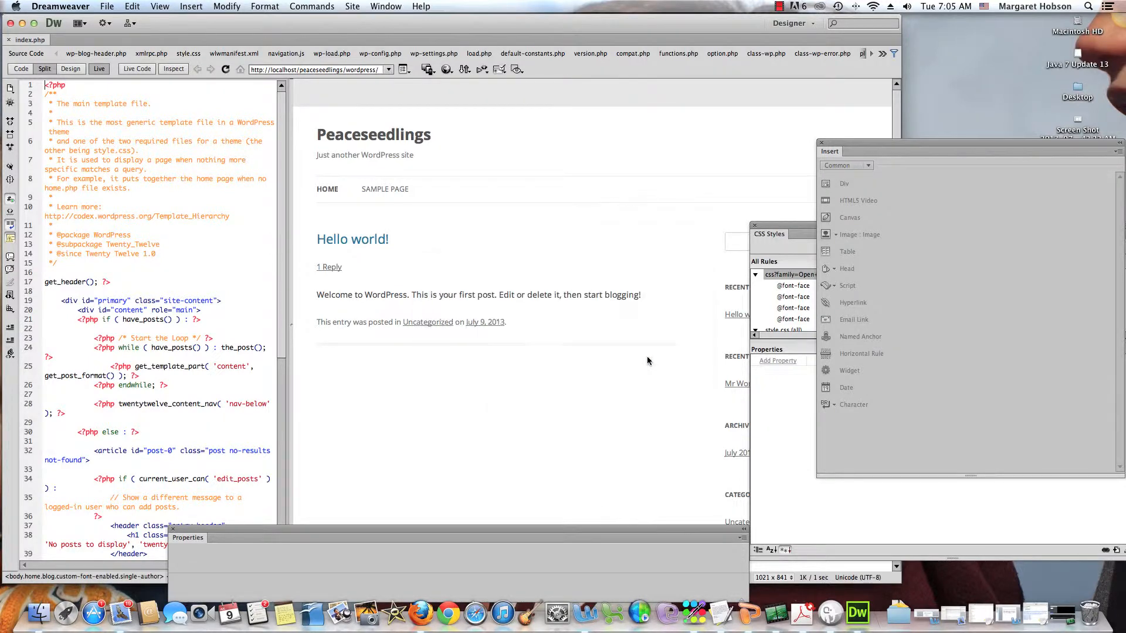
# View header.php's code, compare with index.php, and return to header.php.
pyautogui.click(110, 53)
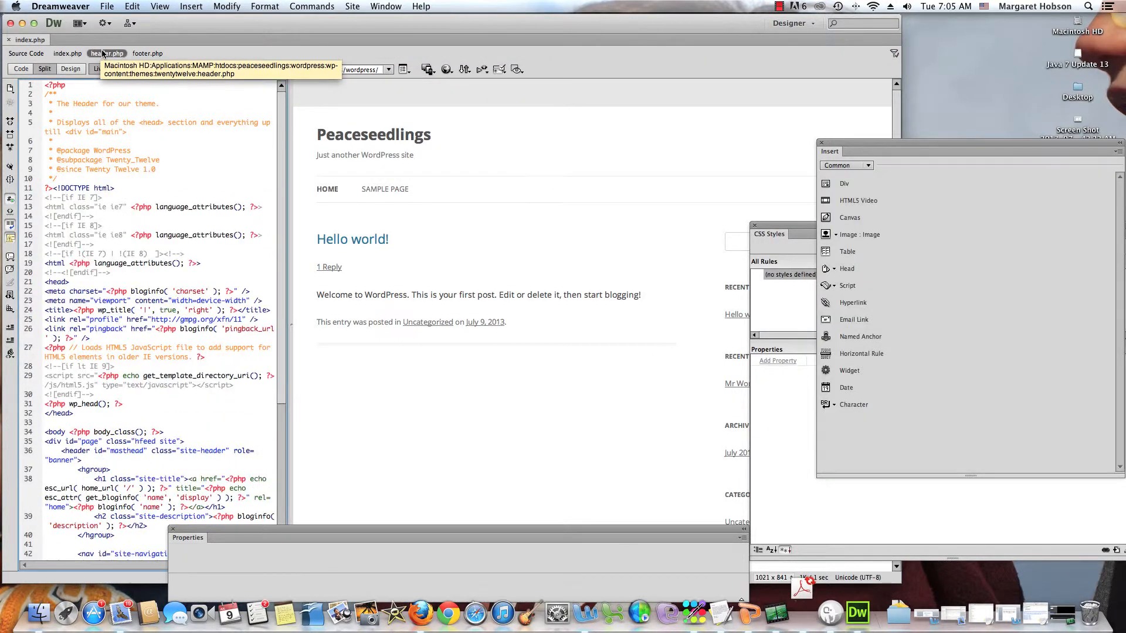
pyautogui.click(67, 53)
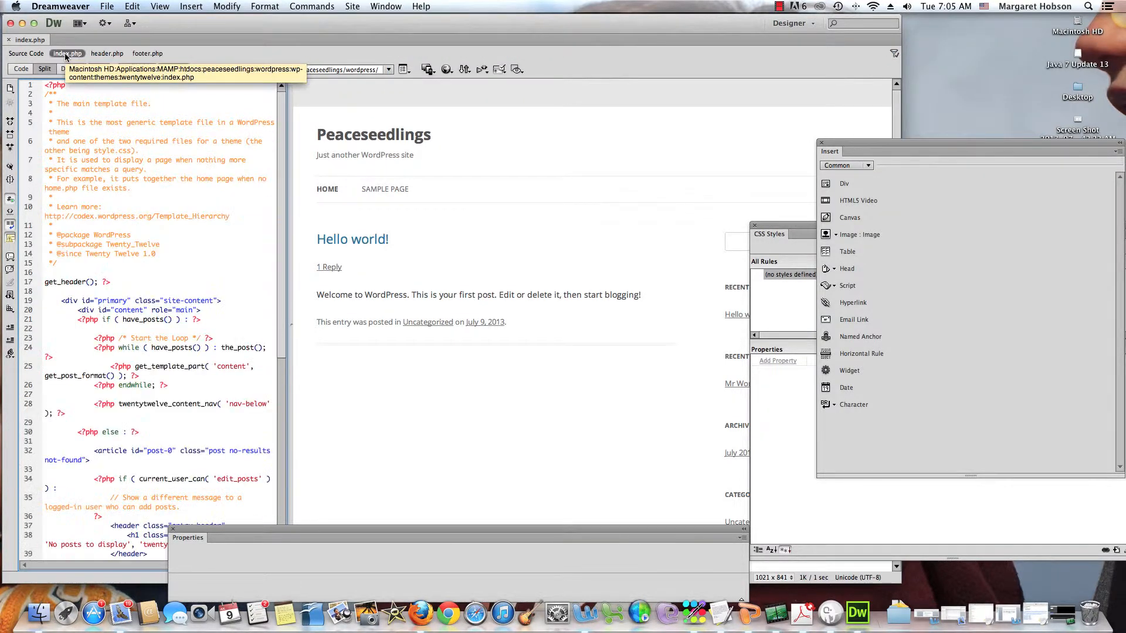
pyautogui.click(107, 52)
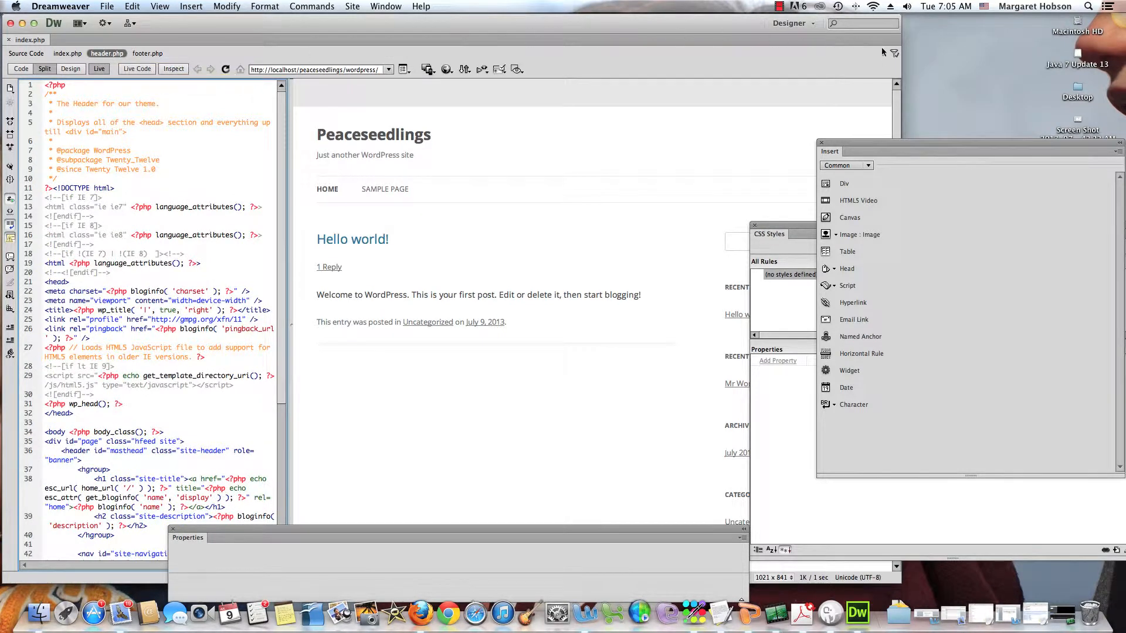
# Change the custom filter to the *footer* wildcard and apply it.
pyautogui.click(894, 52)
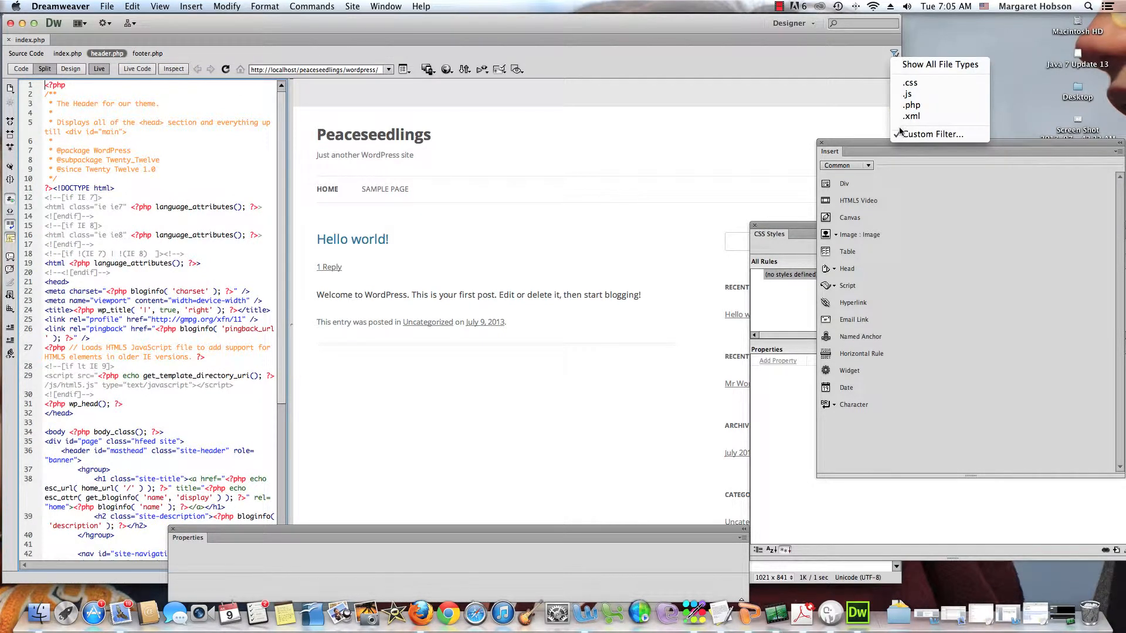
pyautogui.click(932, 133)
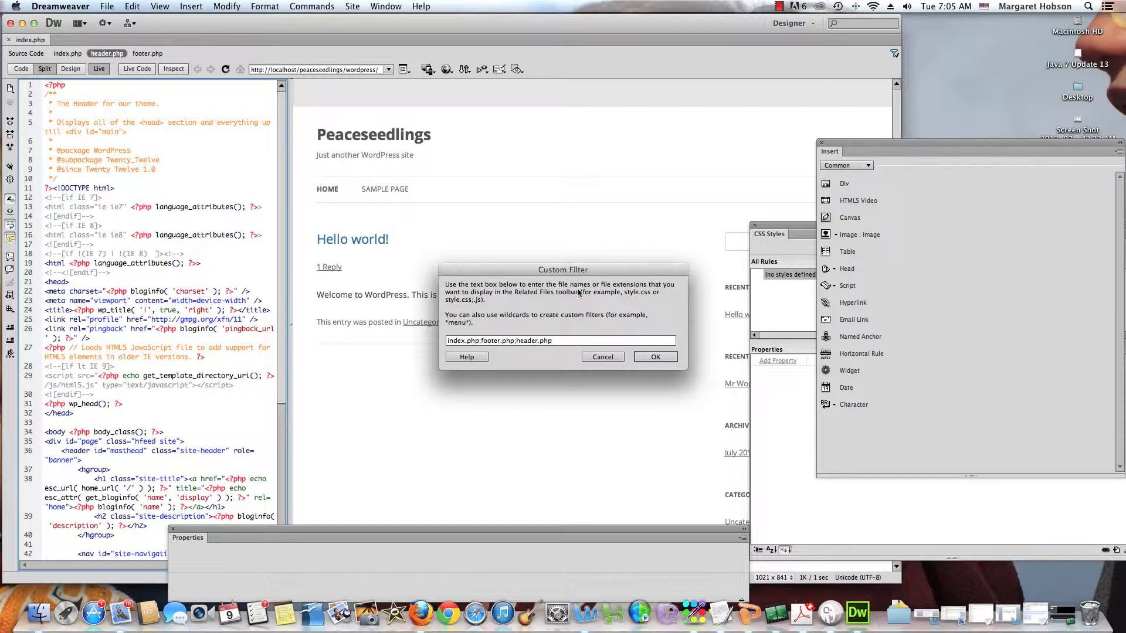
pyautogui.click(561, 340)
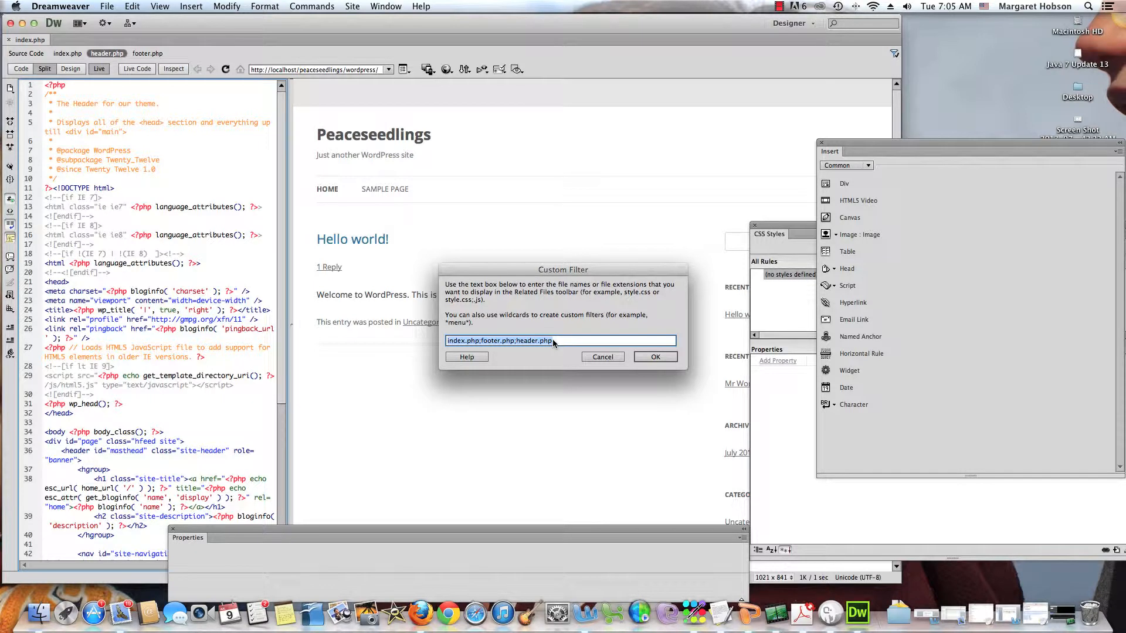
pyautogui.write('*footer*')
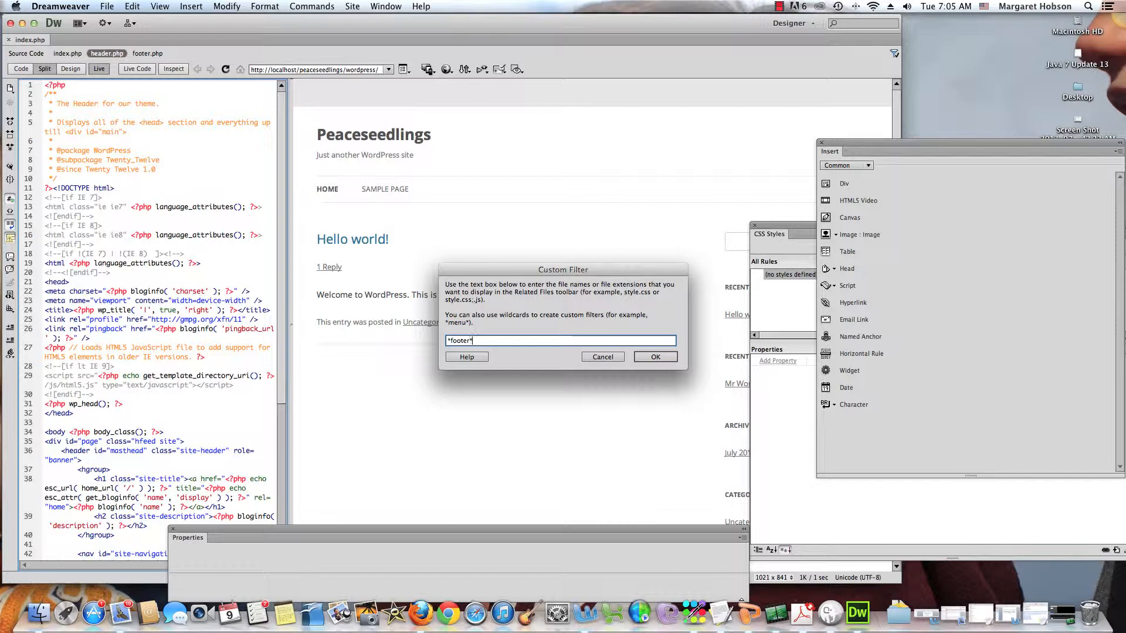
pyautogui.click(654, 357)
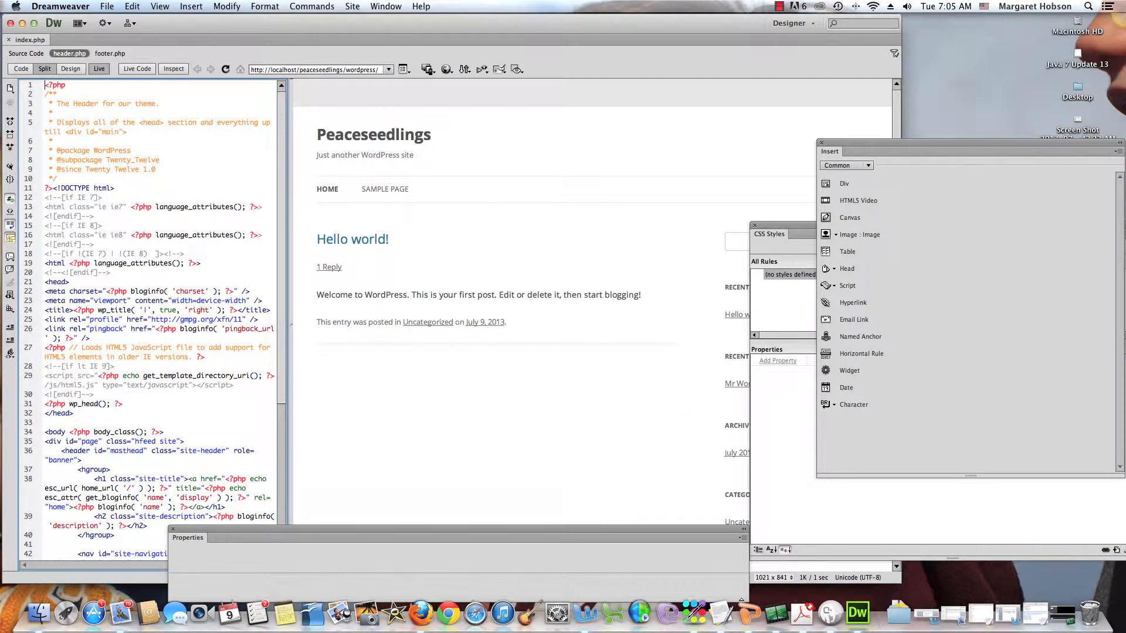
pyautogui.moveTo(109, 53)
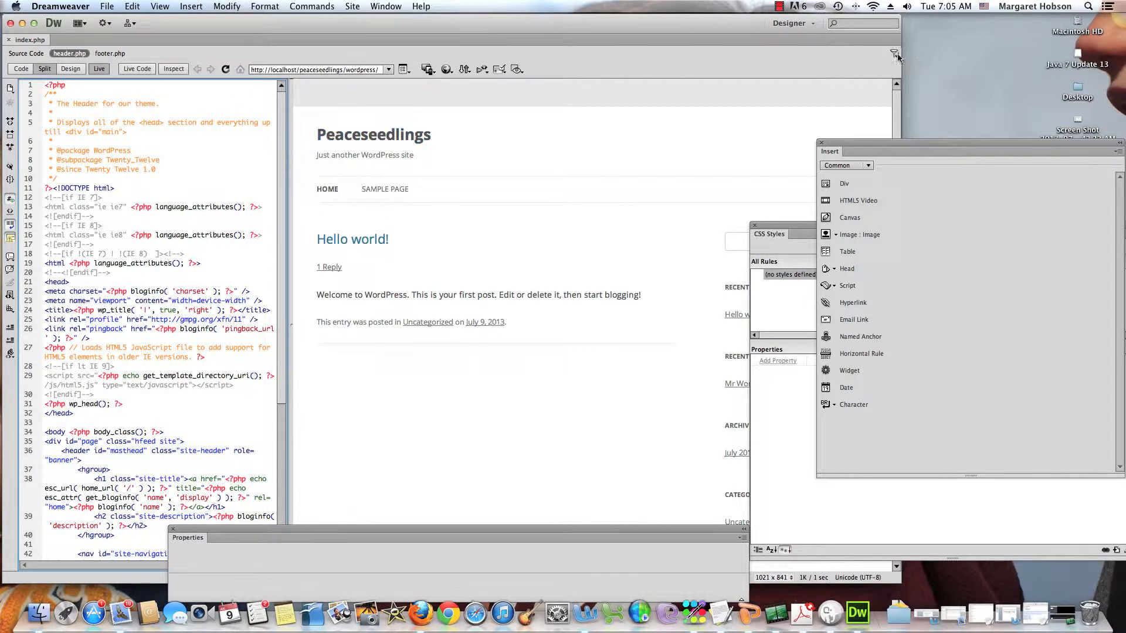
# Change the custom related-files filter to *sidebar* so sidebar.php is listed with header.php.
pyautogui.click(893, 54)
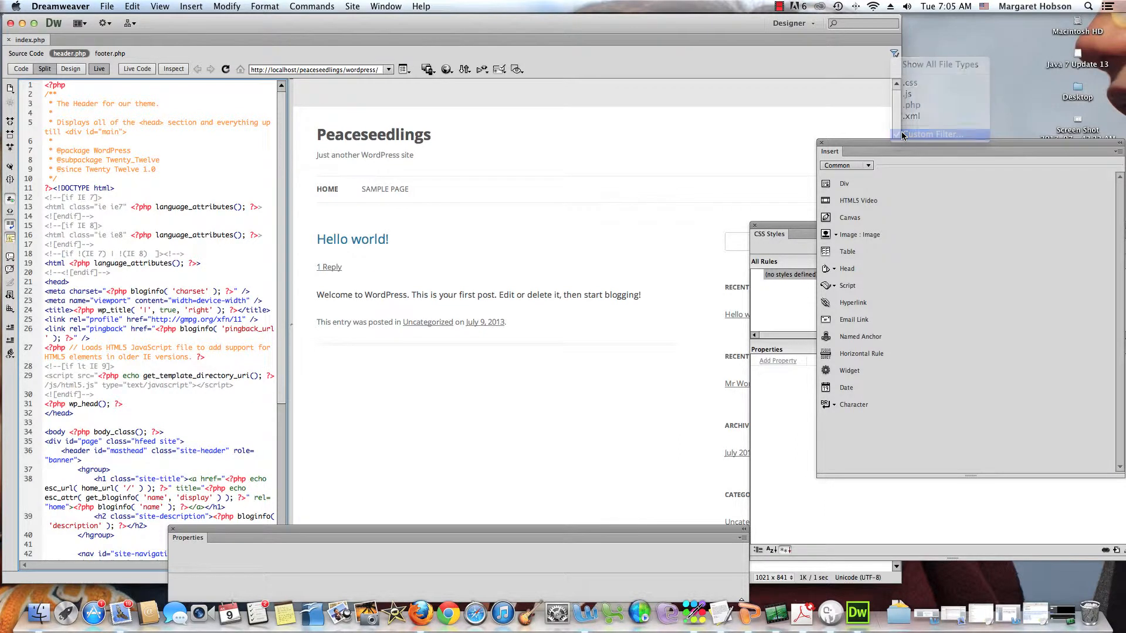
pyautogui.click(932, 134)
pyautogui.write('*sidebar*')
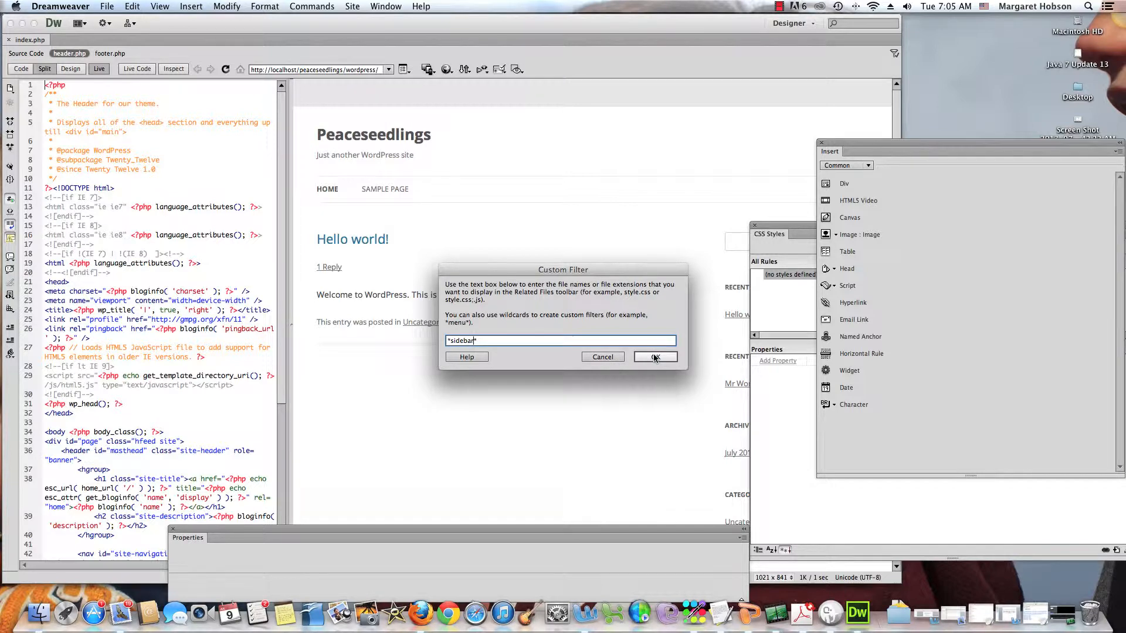
pyautogui.click(654, 357)
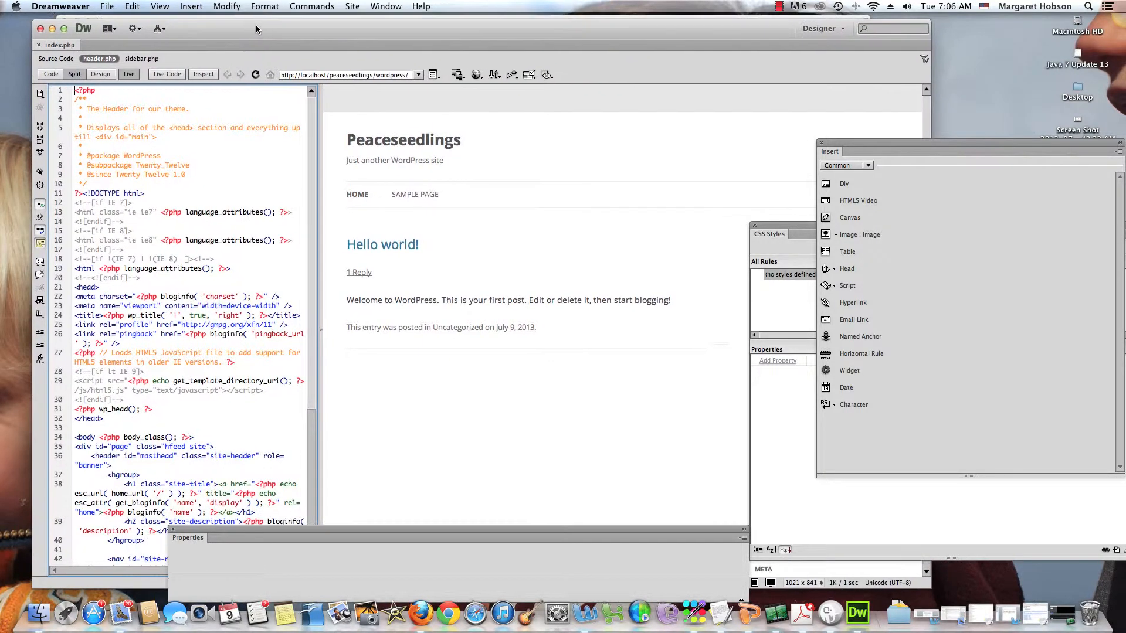
# Render the page live and scroll the preview down to the Hello world post's comment.
pyautogui.click(432, 75)
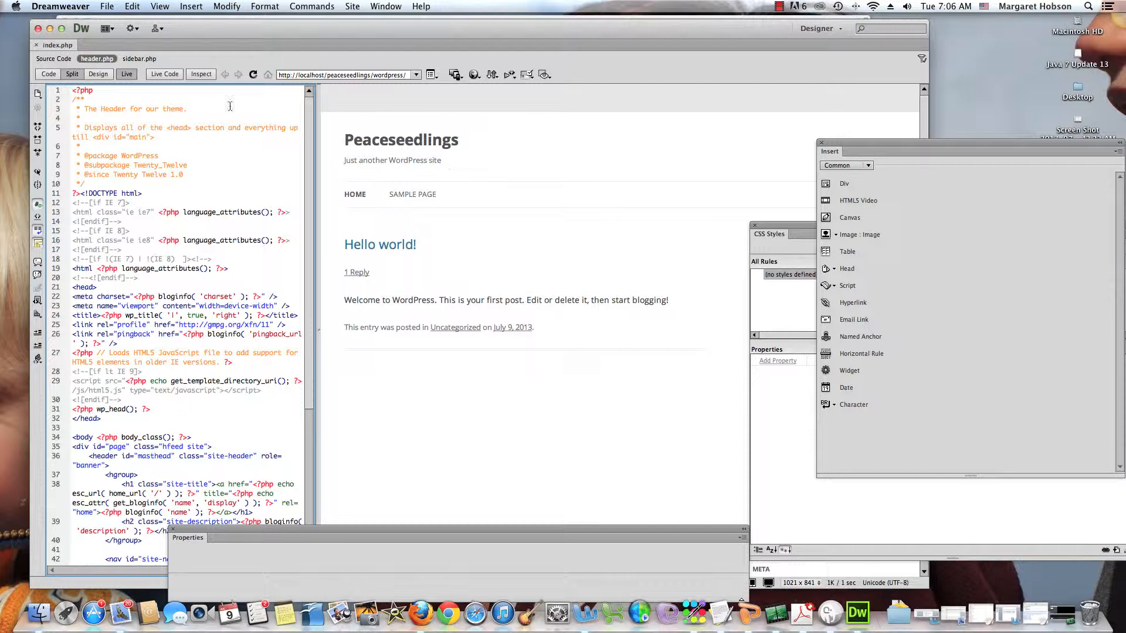
pyautogui.moveTo(97, 74)
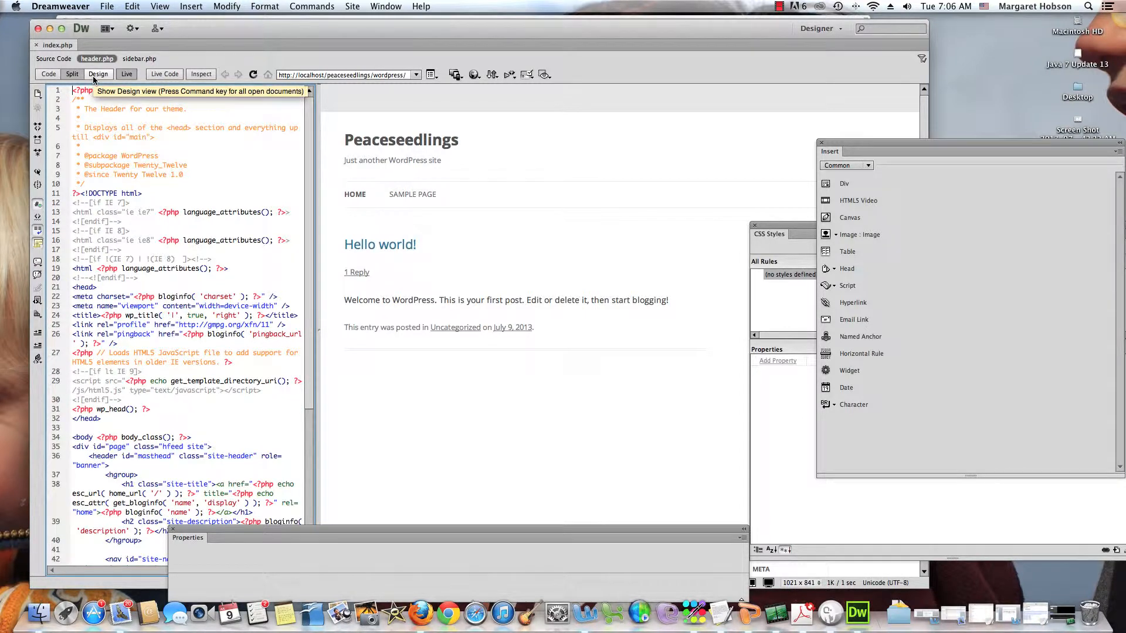
pyautogui.moveTo(378, 244)
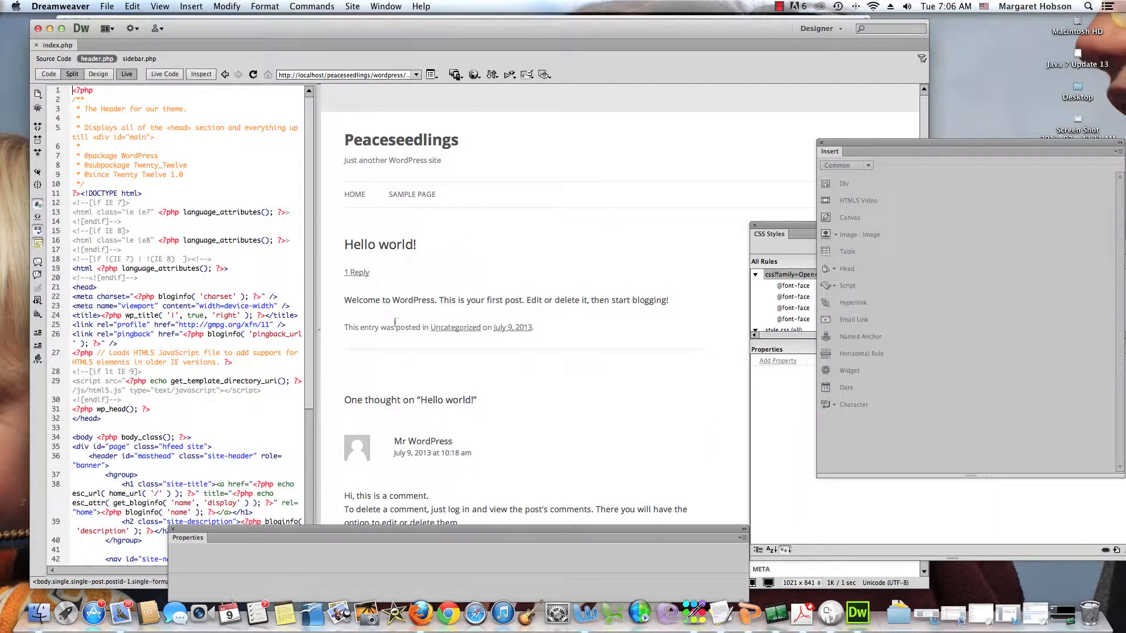
pyautogui.scroll(-3)
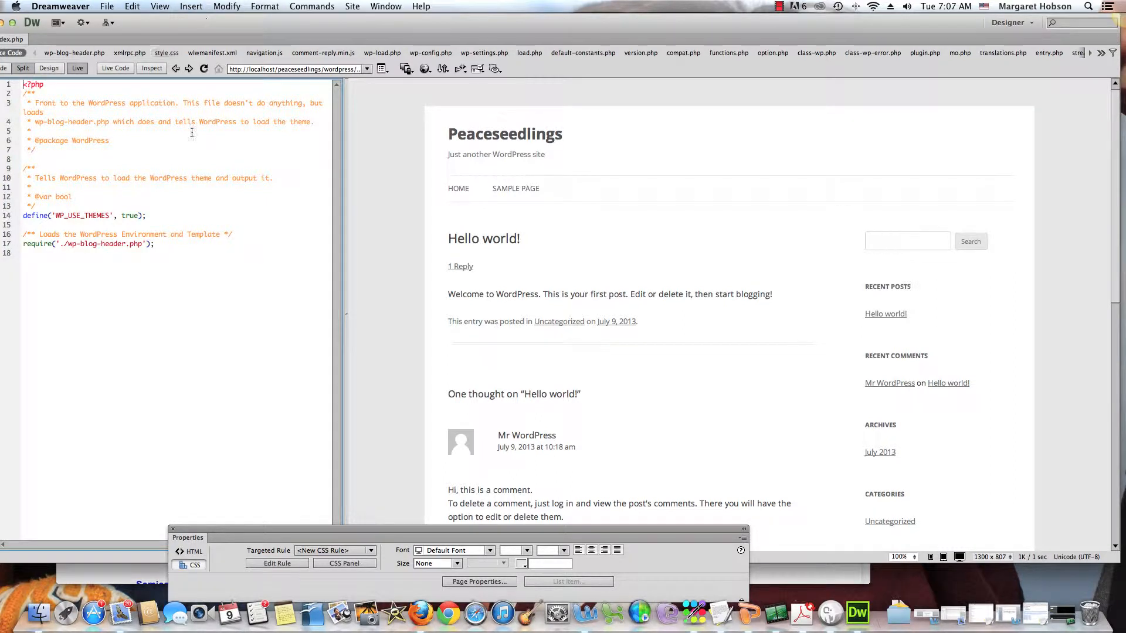
pyautogui.moveTo(13, 53)
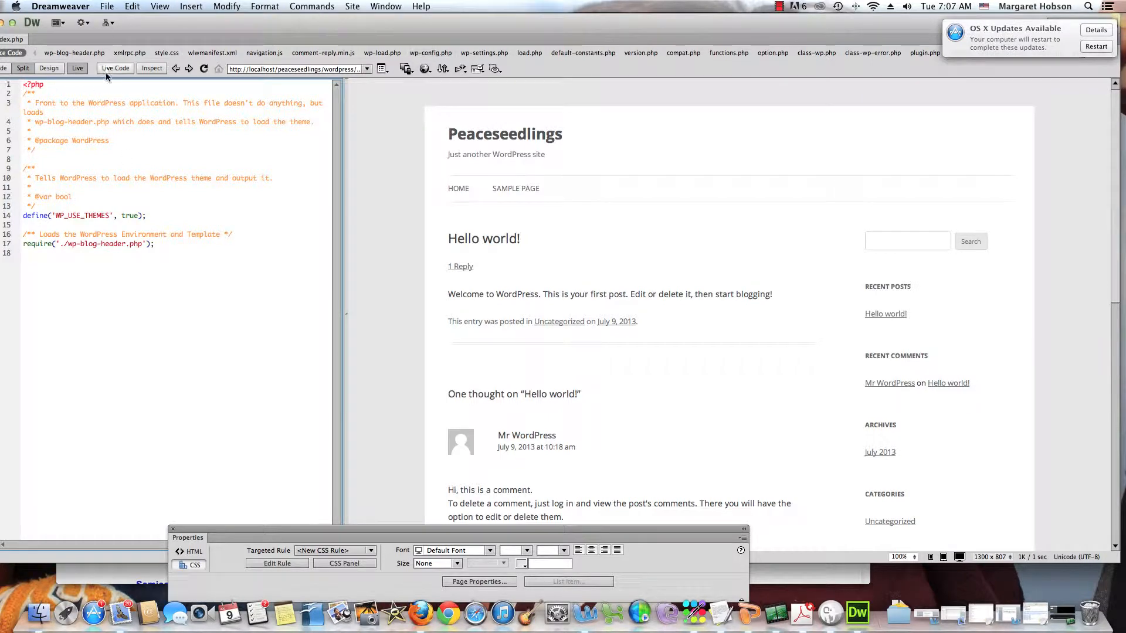
# Show the live page's generated HTML source full-width and read down to the comment form and sidebar widgets.
pyautogui.click(115, 68)
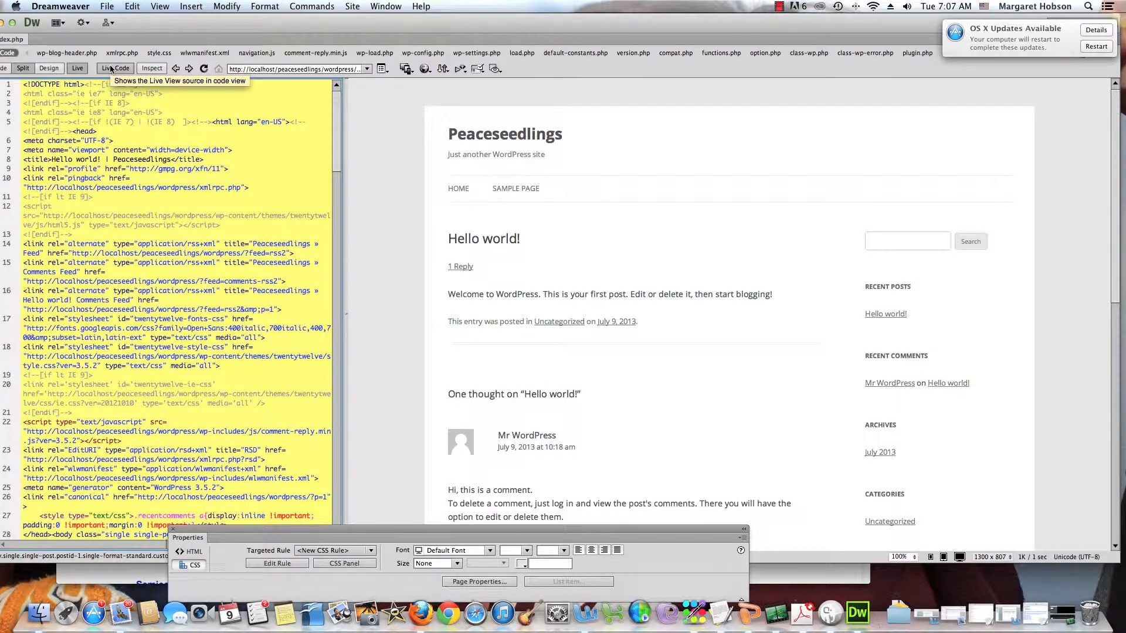
pyautogui.moveTo(165, 5)
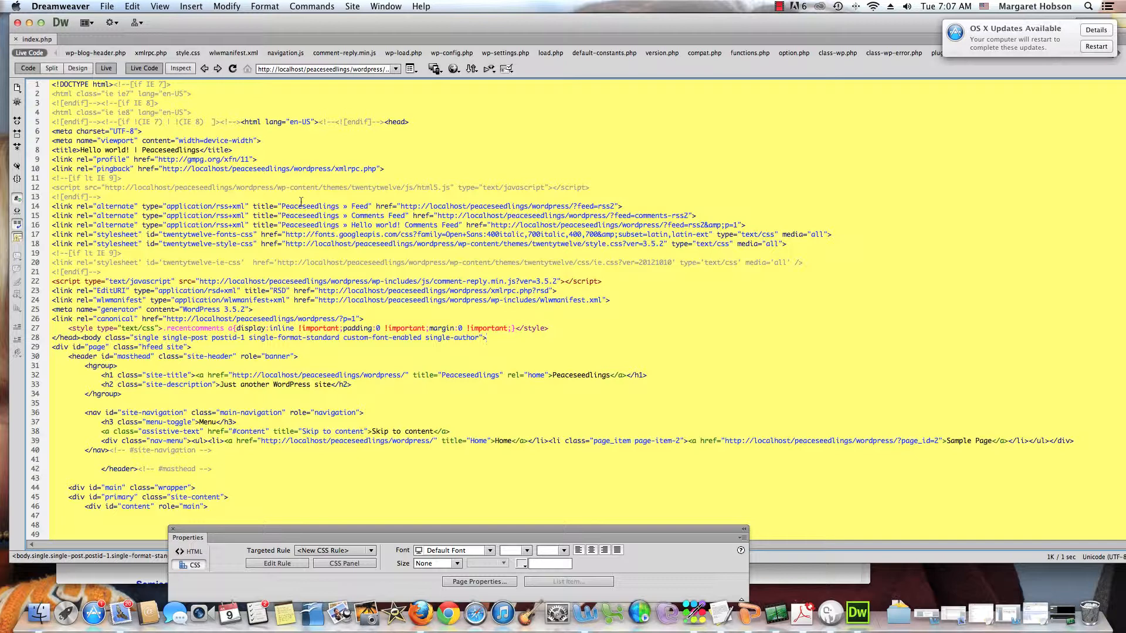
pyautogui.click(487, 338)
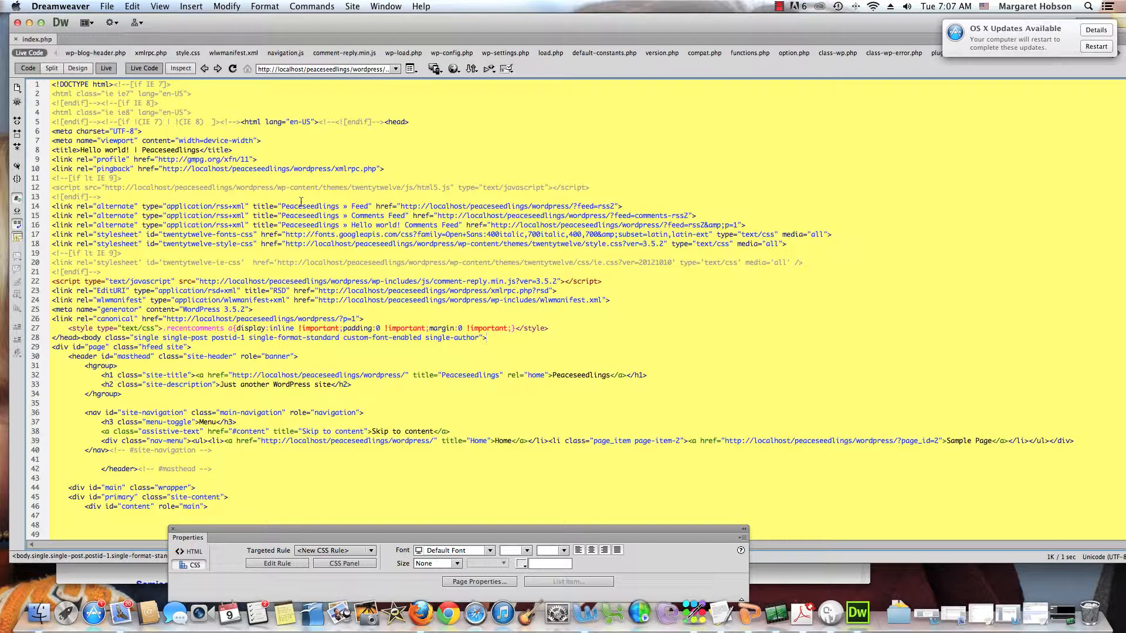
pyautogui.click(487, 337)
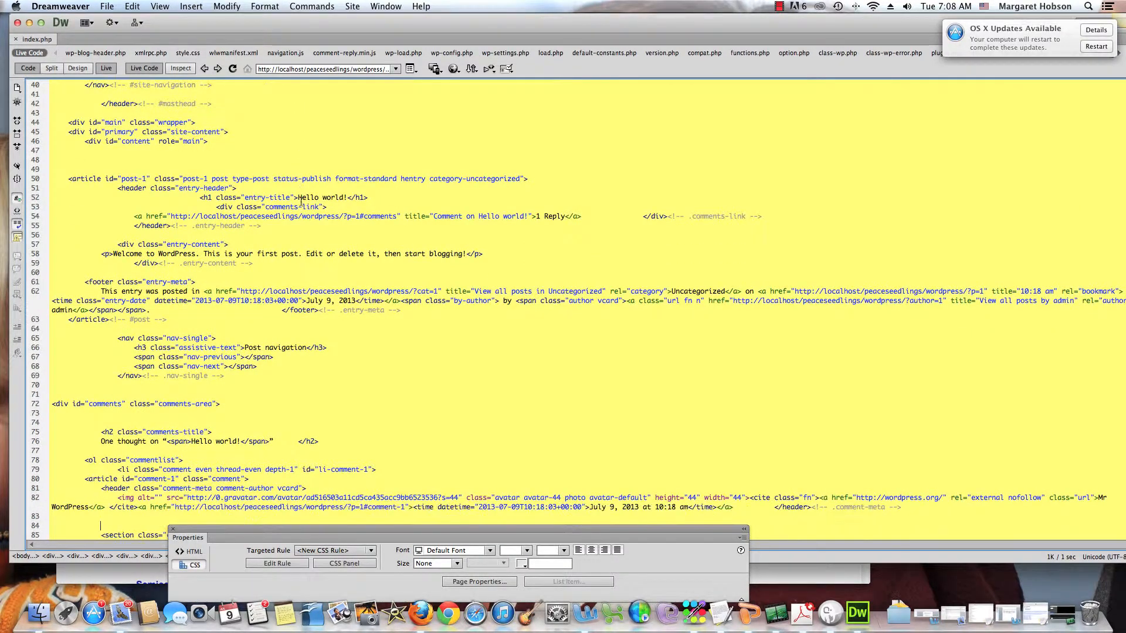
pyautogui.scroll(-3)
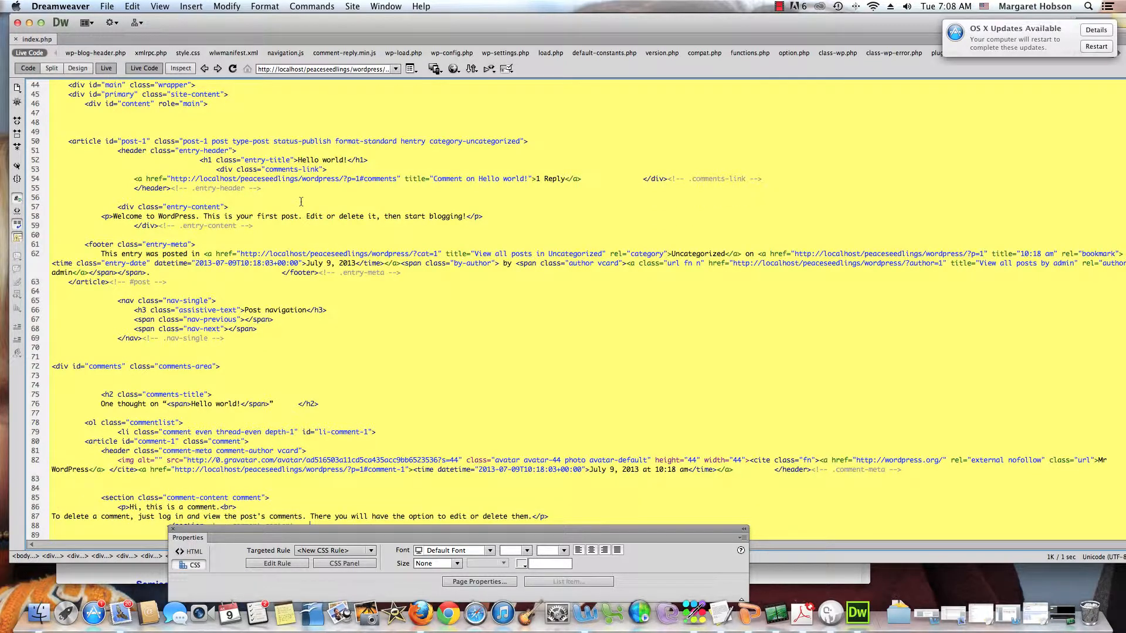
pyautogui.scroll(-3)
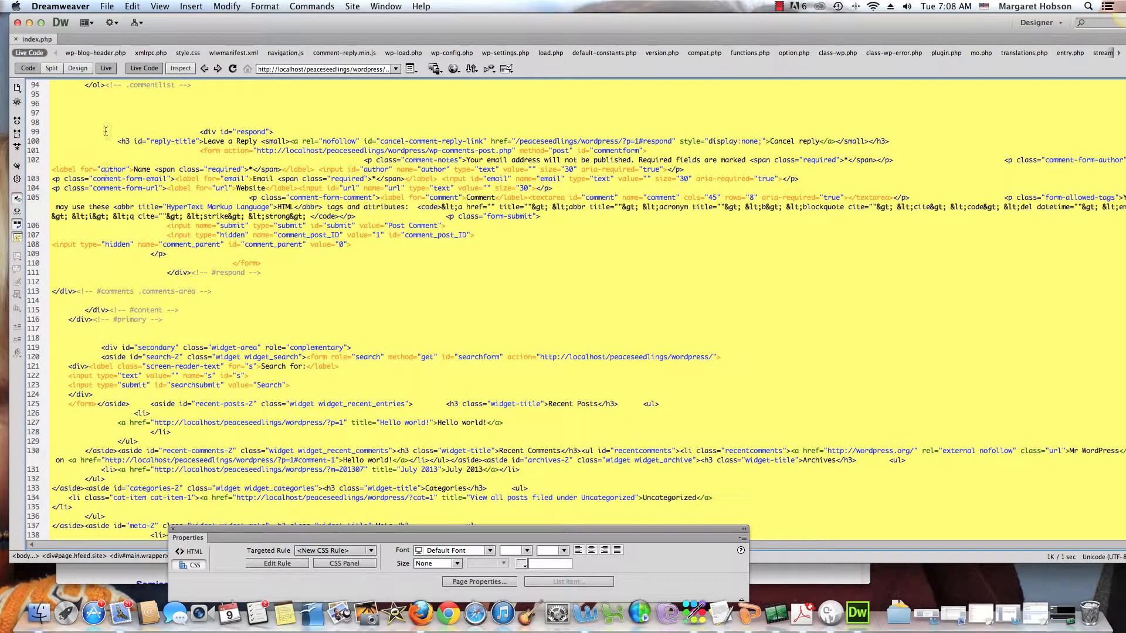
pyautogui.moveTo(77, 68)
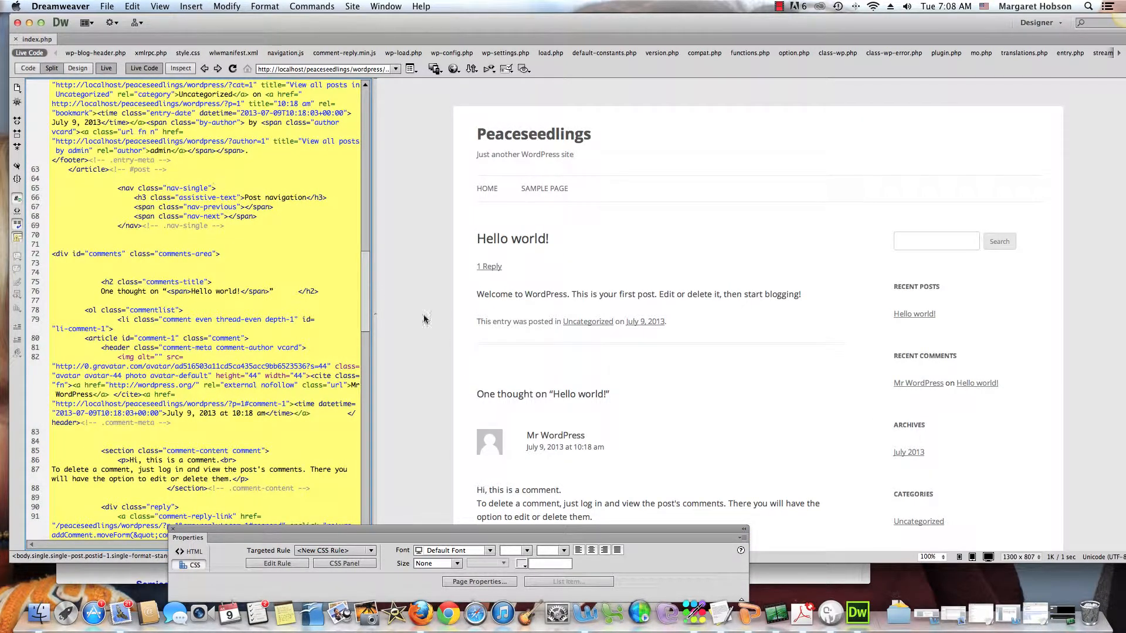
pyautogui.moveTo(907, 453)
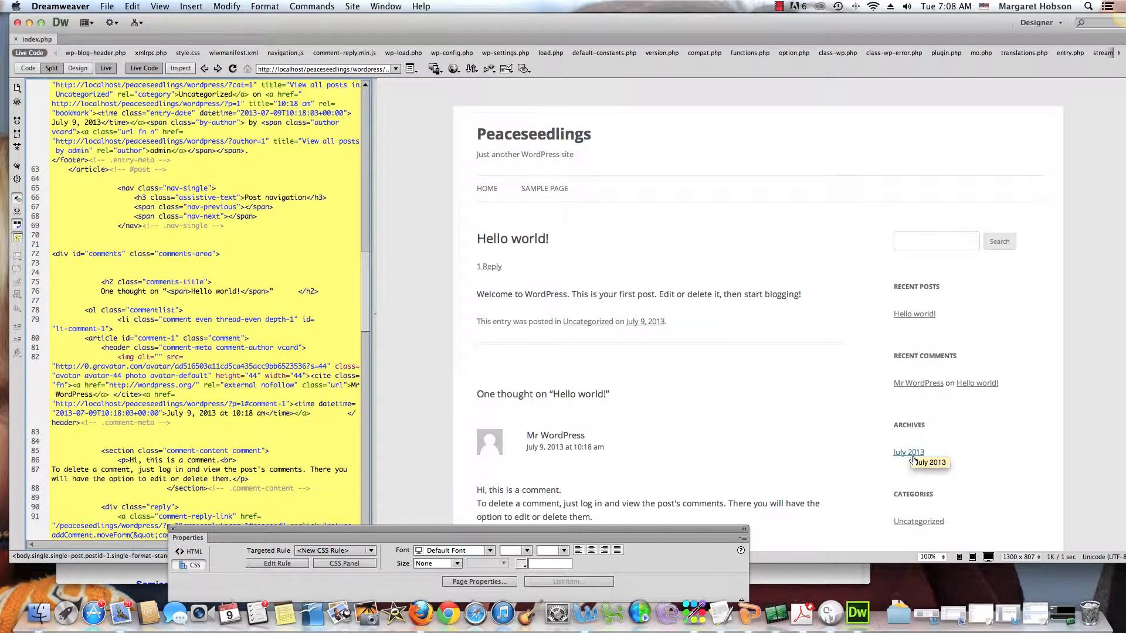
# Show the Uncategorized category archive in Live view and return to index.php's original PHP source.
pyautogui.click(907, 451)
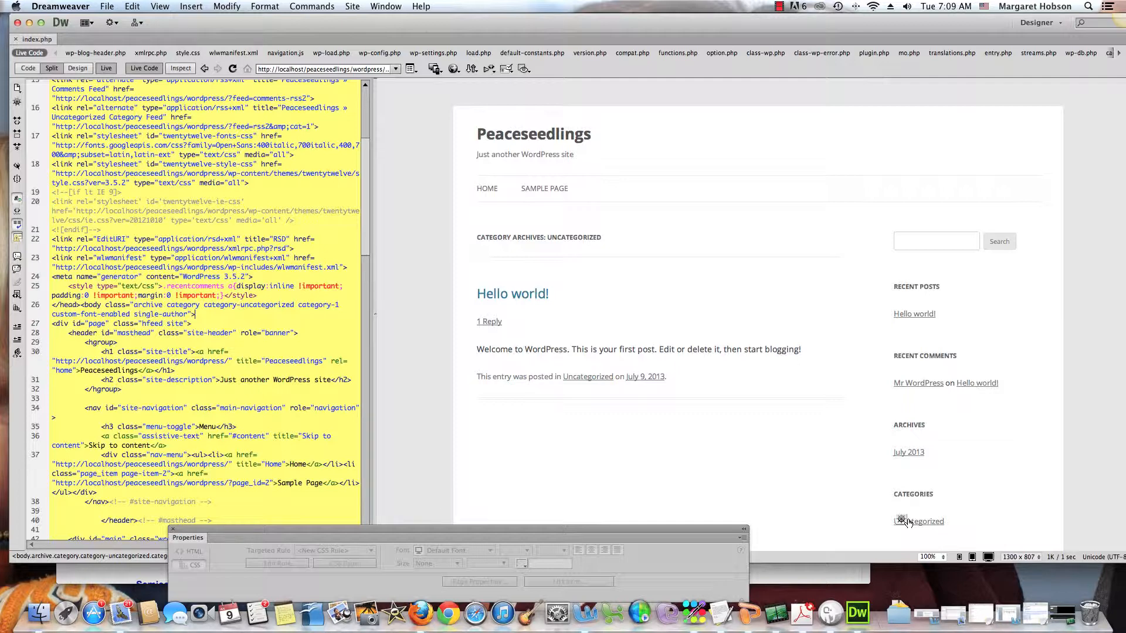
pyautogui.moveTo(920, 521)
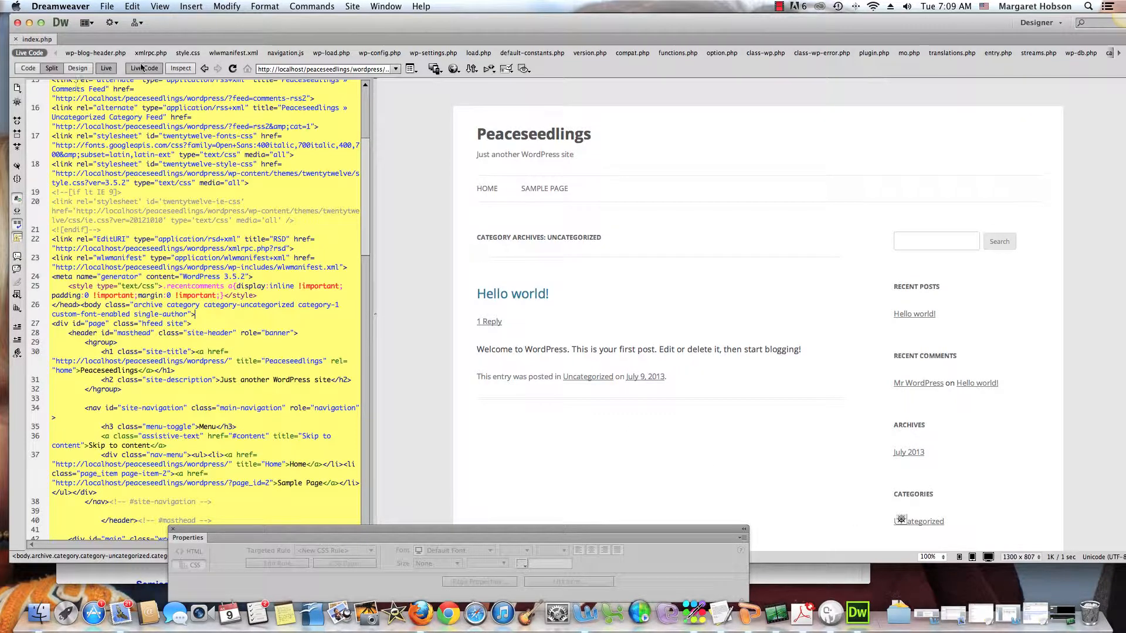
pyautogui.click(143, 68)
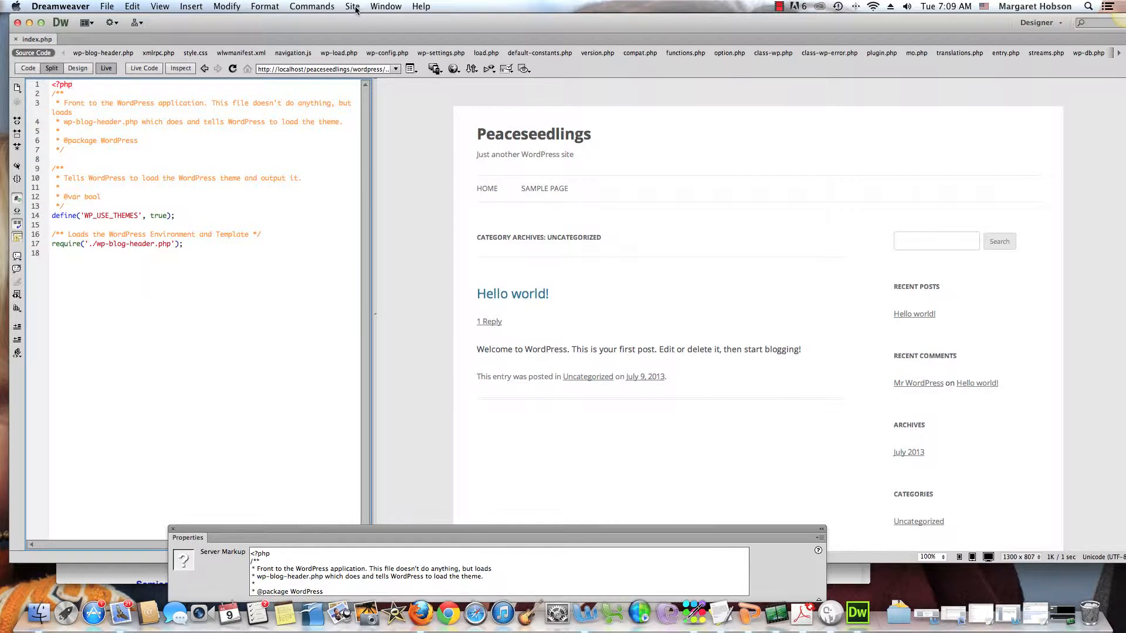
# Confirm Wordpress as the Site-Specific Code Hints structure for the site.
pyautogui.click(352, 7)
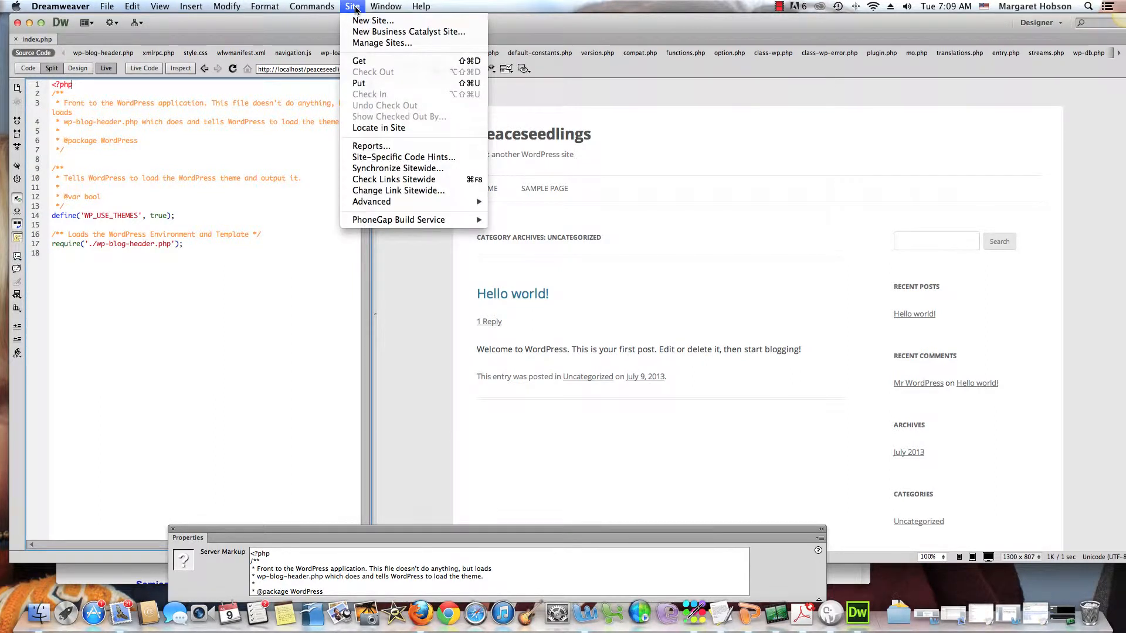
pyautogui.moveTo(404, 156)
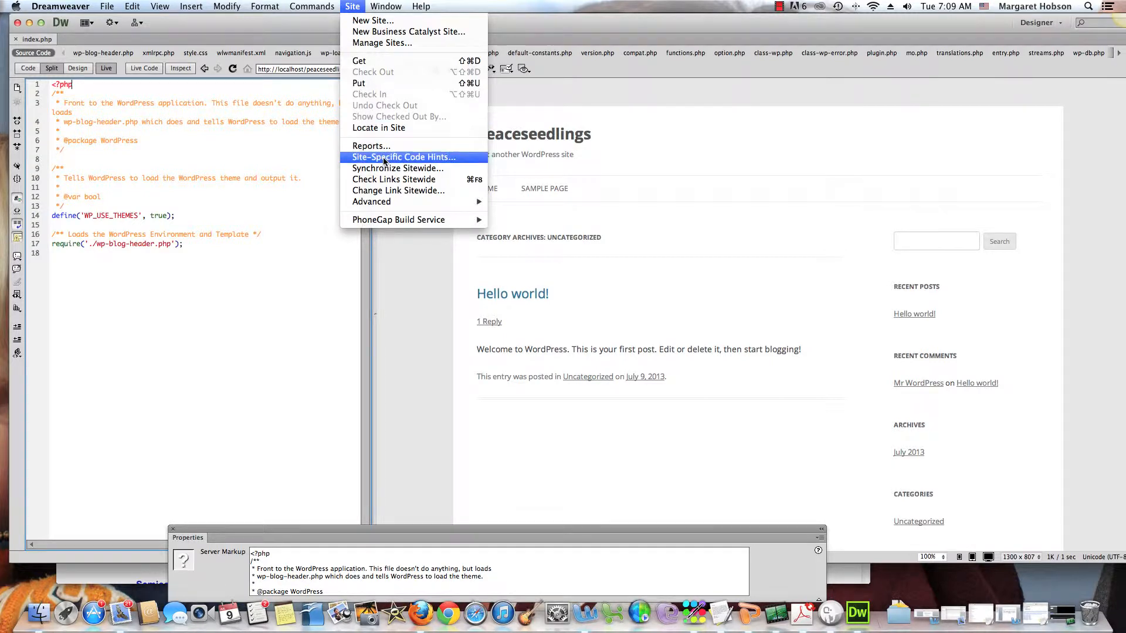
pyautogui.click(402, 156)
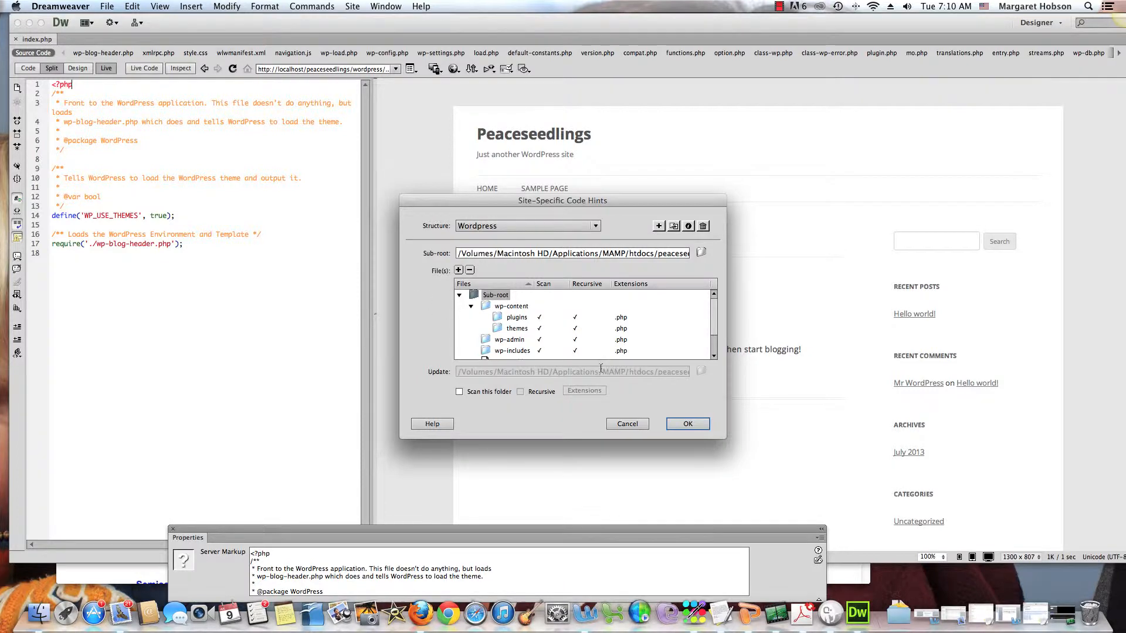
pyautogui.click(686, 423)
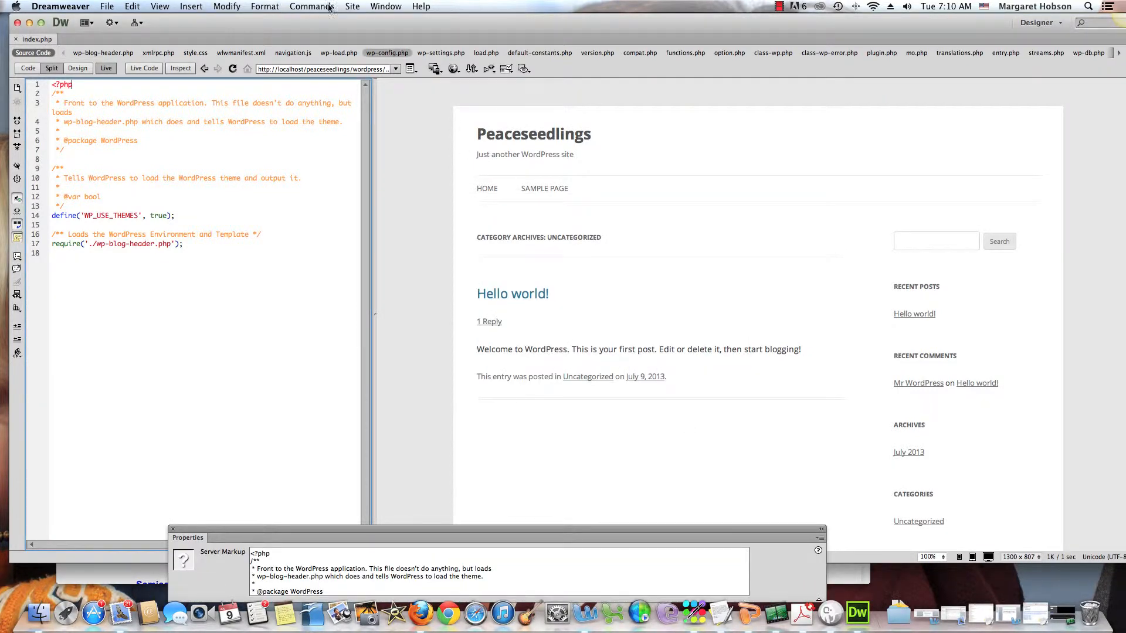
# Show the Files panel, then enter 'wp' after the opening PHP tag in index.php.
pyautogui.click(386, 7)
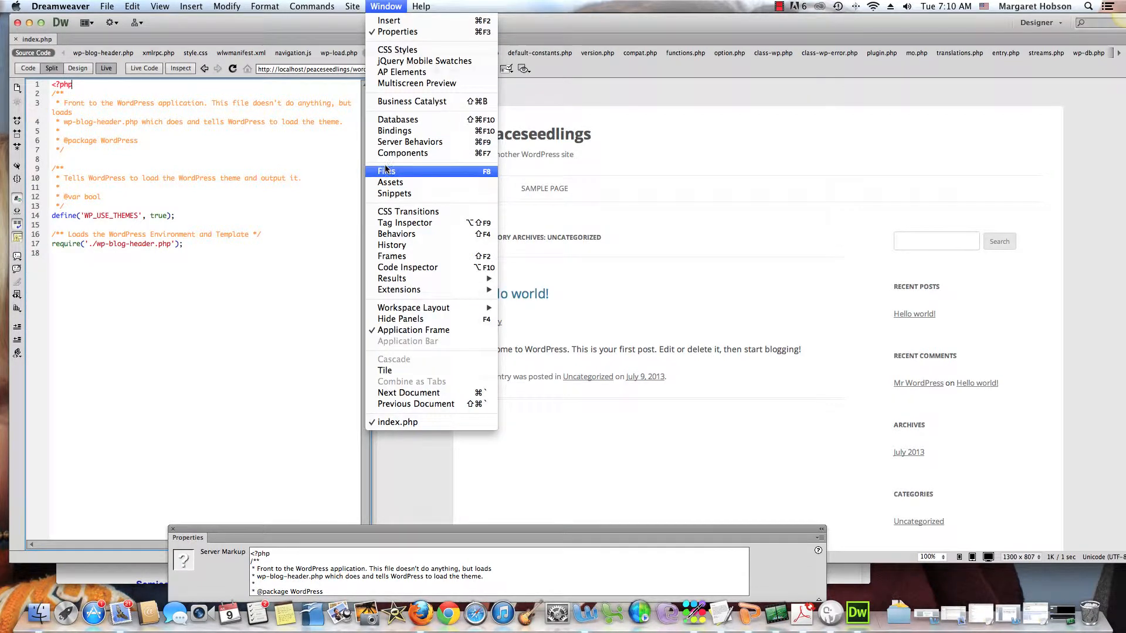
pyautogui.click(385, 171)
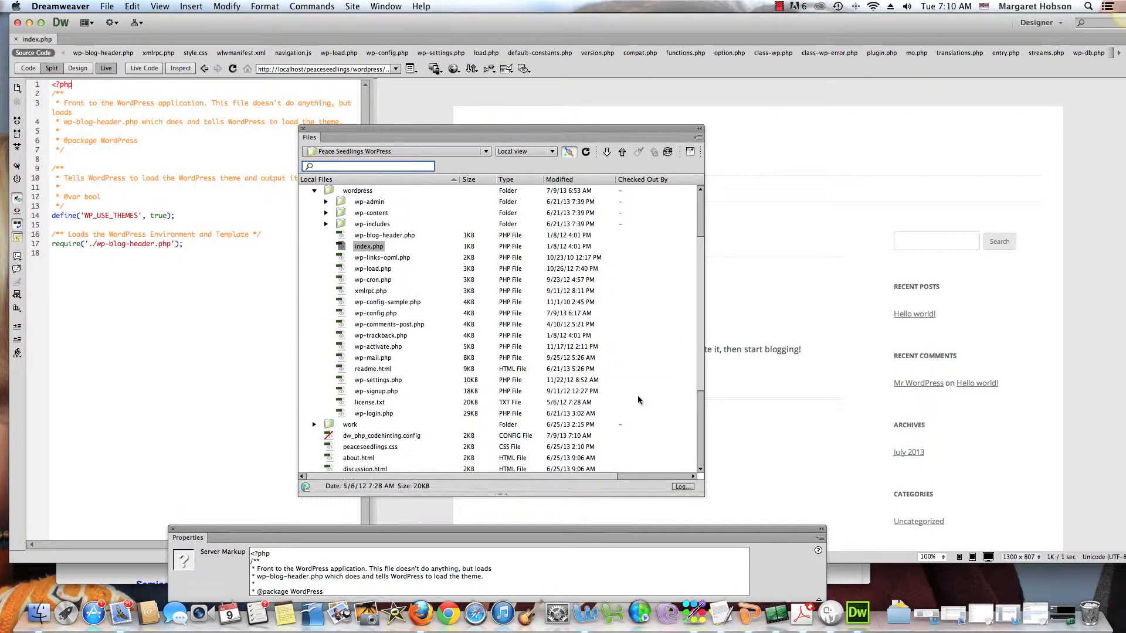
pyautogui.click(381, 436)
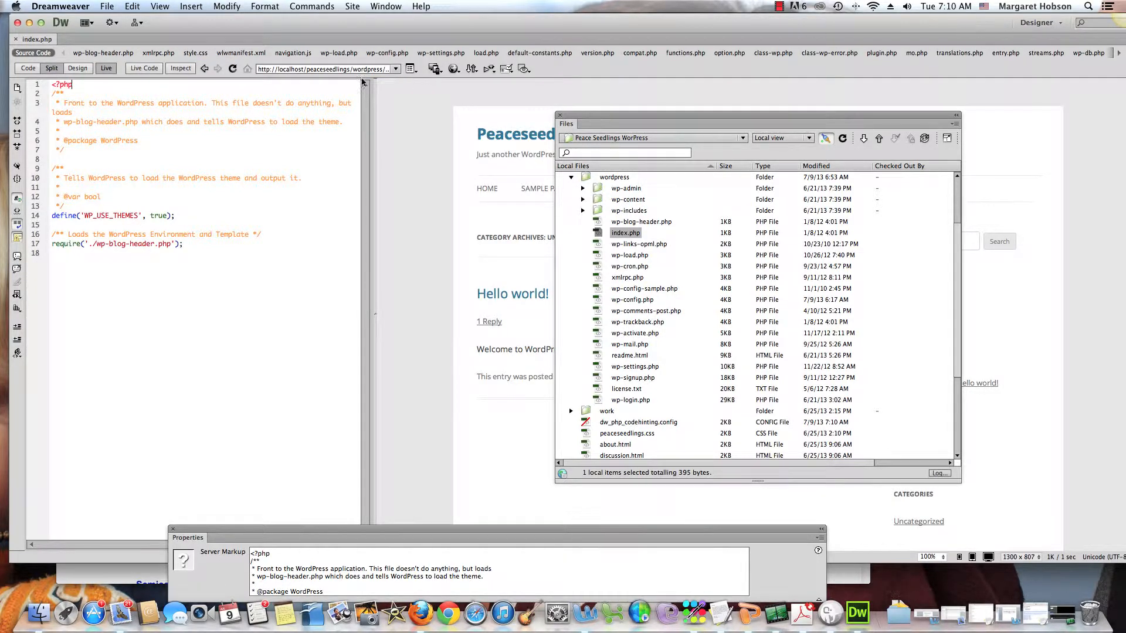
pyautogui.moveTo(78, 68)
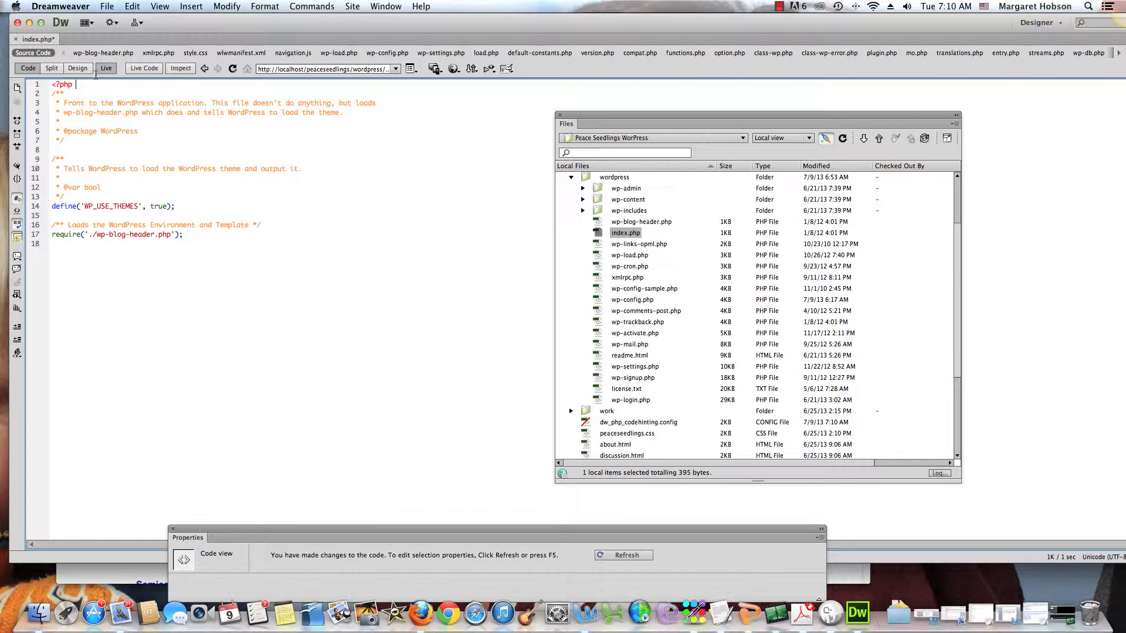
pyautogui.moveTo(105, 68)
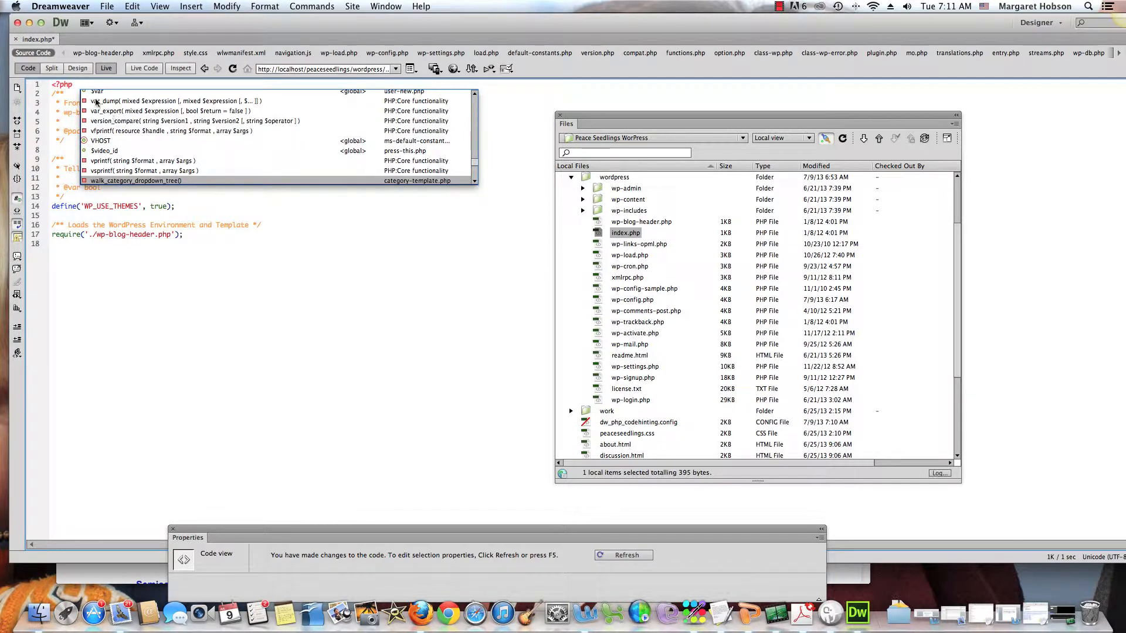
pyautogui.press('Escape')
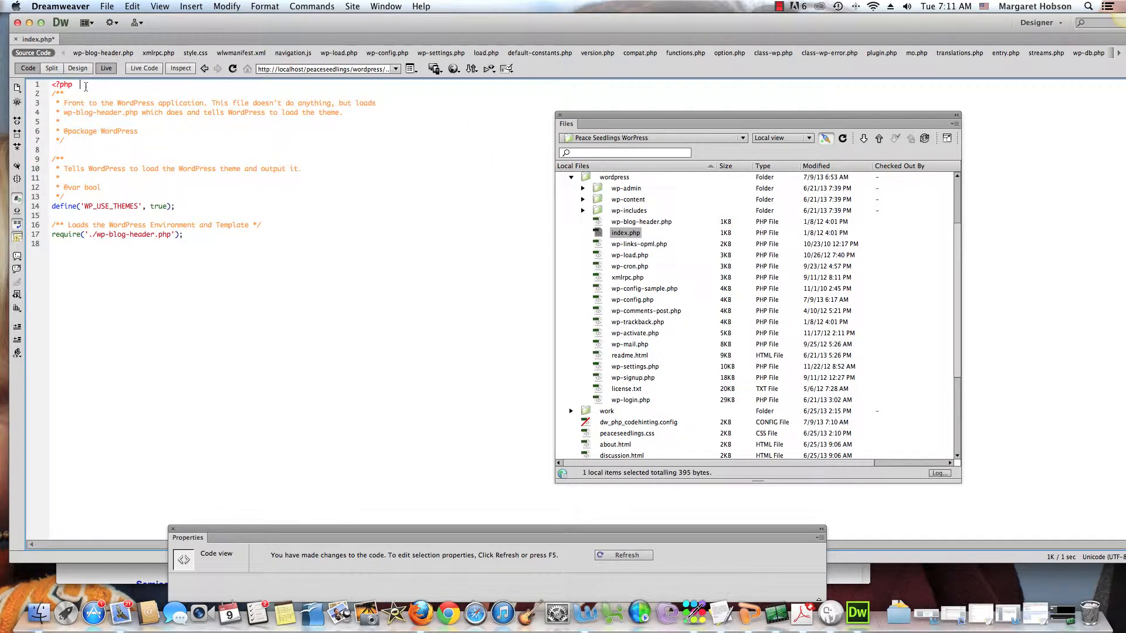
pyautogui.write('wp')
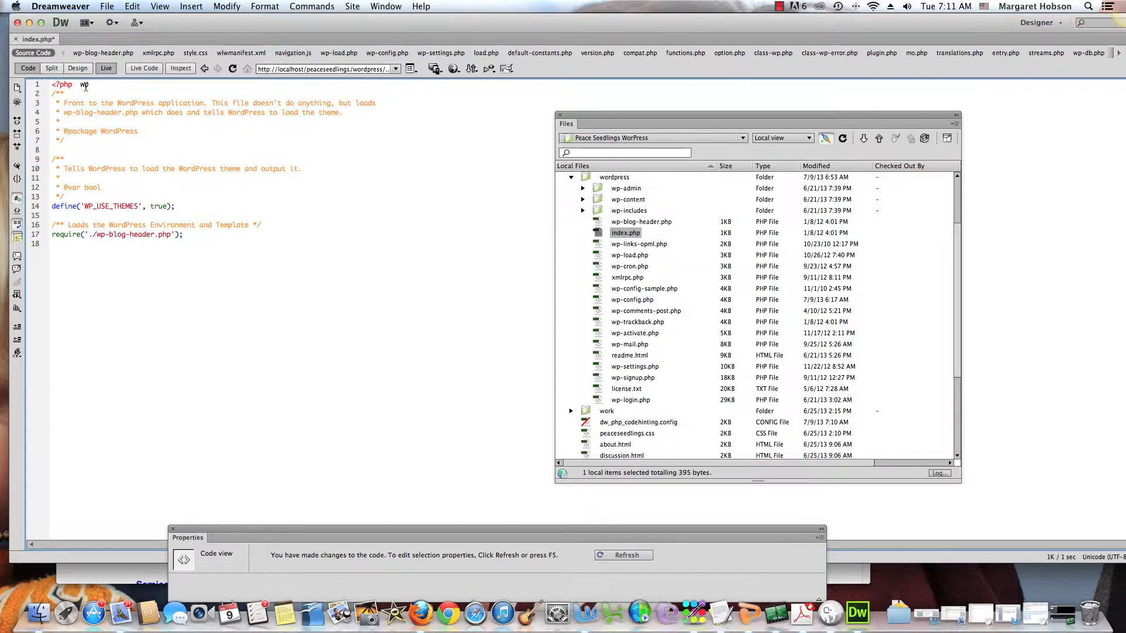